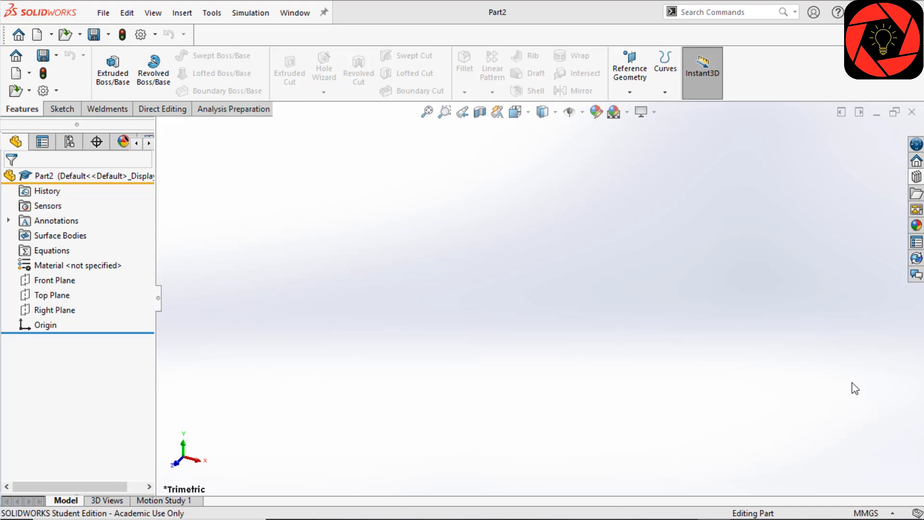
mouse_move(796, 344)
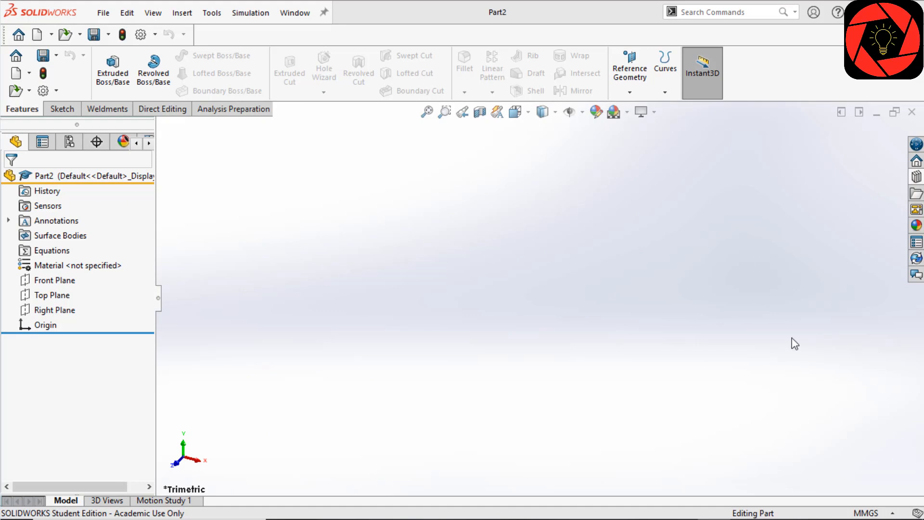
Step: Tick Sheet Metal in the CommandManager's right-click Tabs list to add its tab
right_click(123, 110)
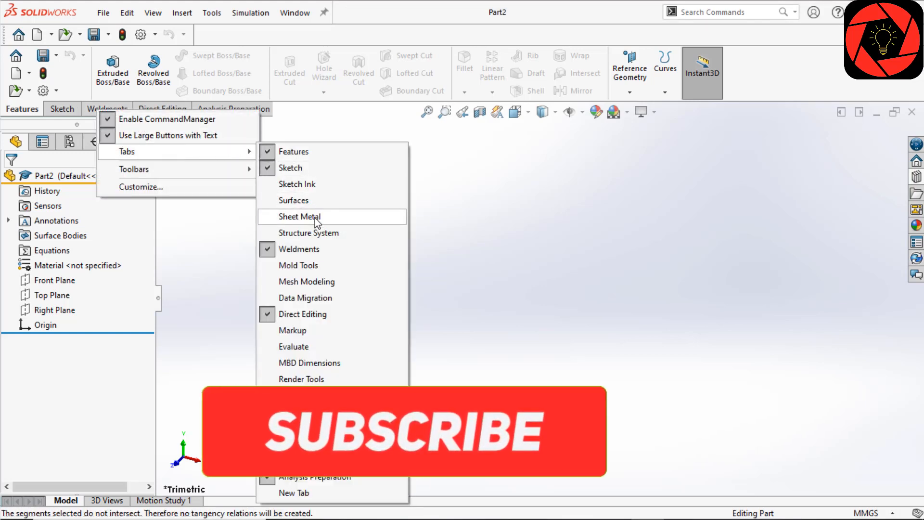
click(299, 216)
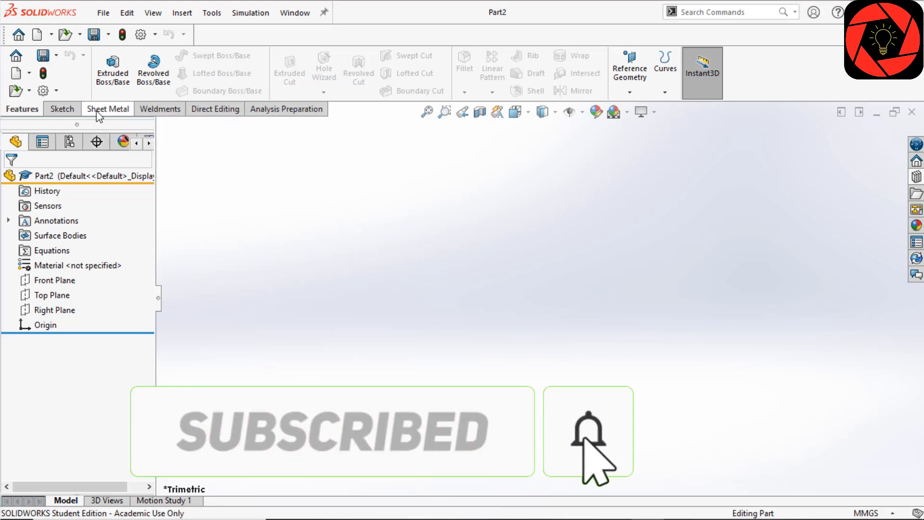
Step: Switch to the Sheet Metal tab to show base flange, edge flange and flatten tools
click(107, 109)
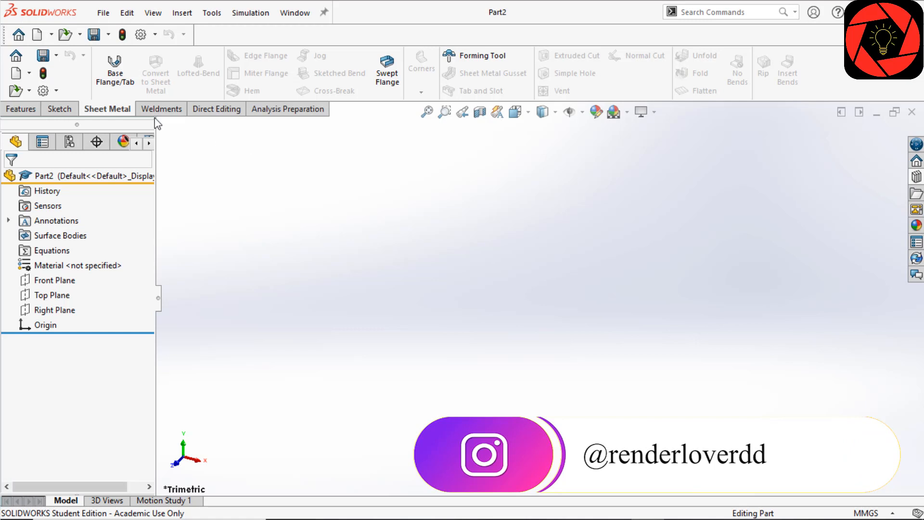
mouse_move(115, 71)
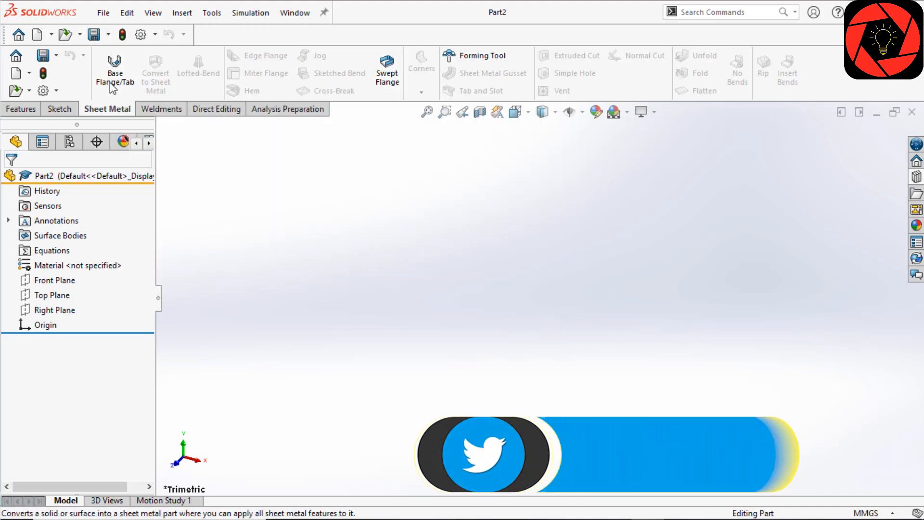
mouse_move(482, 55)
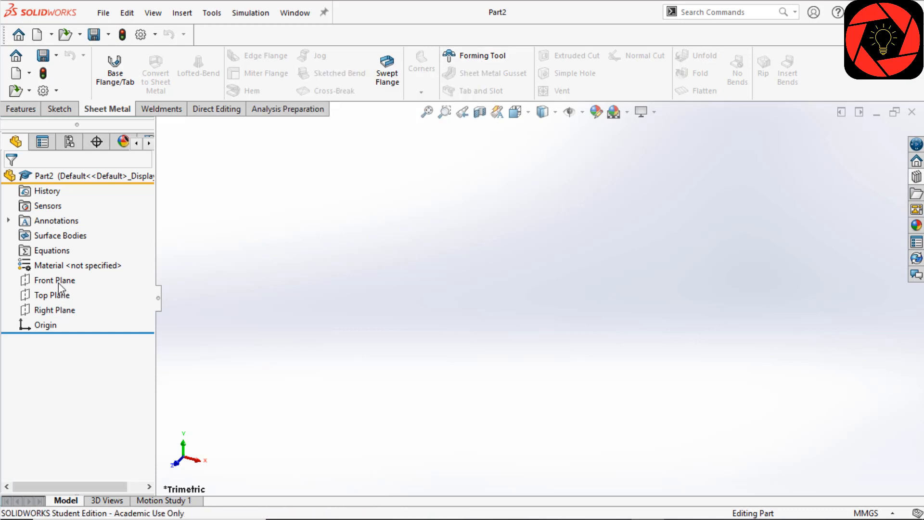
Step: On a Front Plane sketch, draw a vertical centerline above the origin and the open left-half profile
click(55, 280)
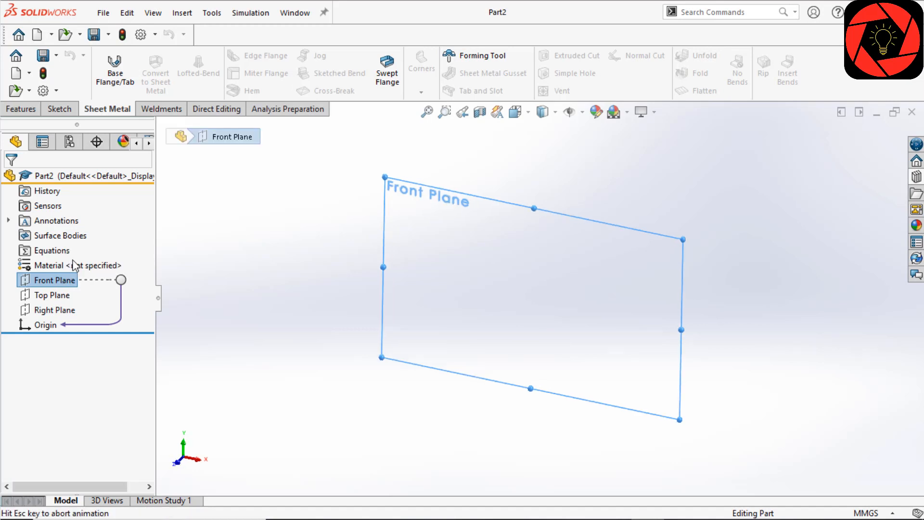
click(59, 108)
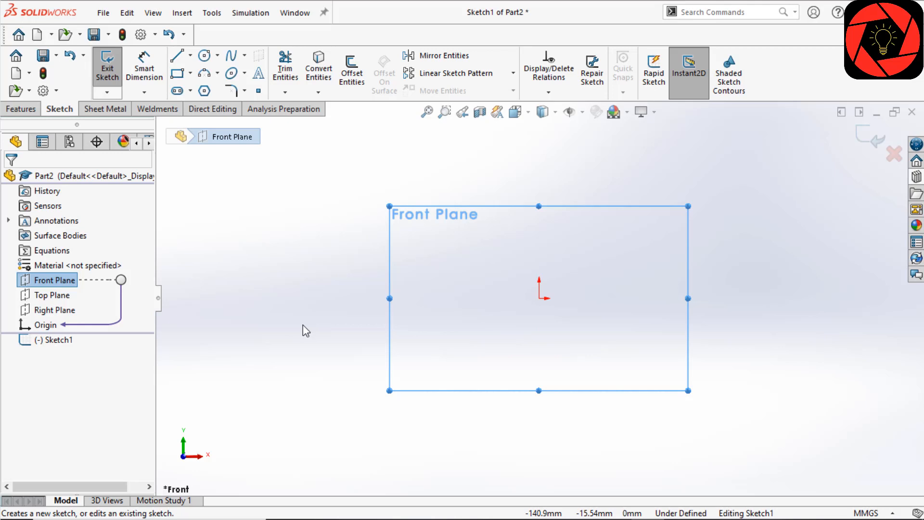
click(189, 55)
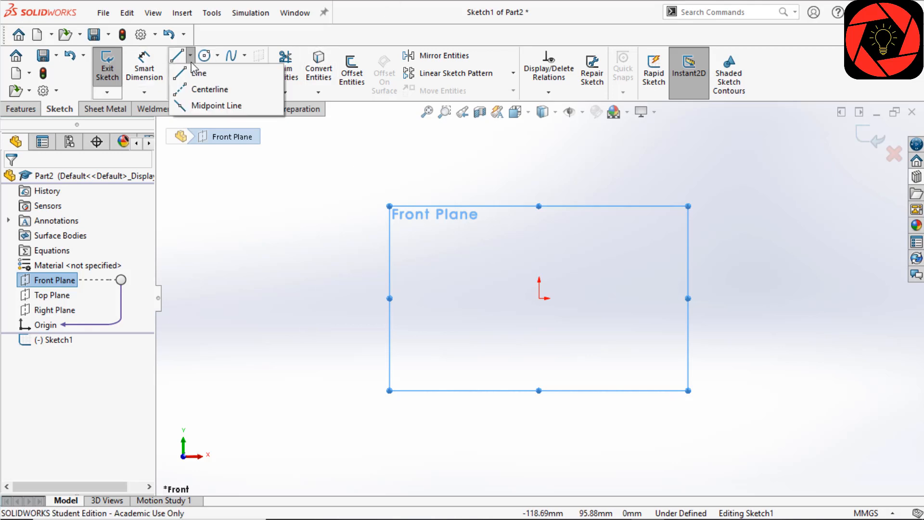
click(200, 73)
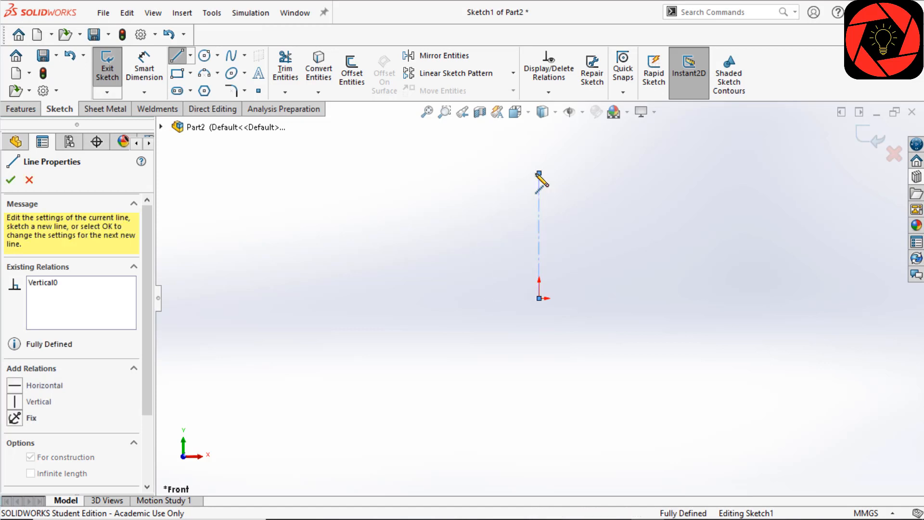
click(10, 179)
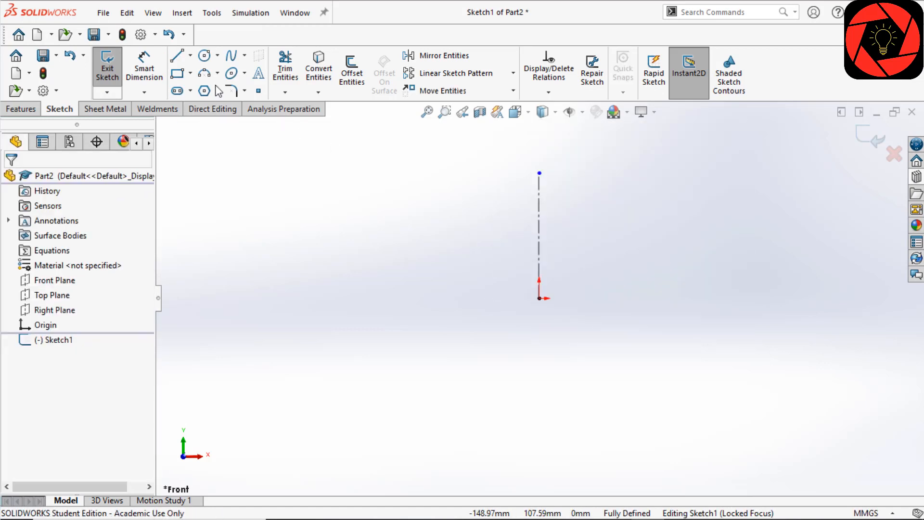
click(176, 54)
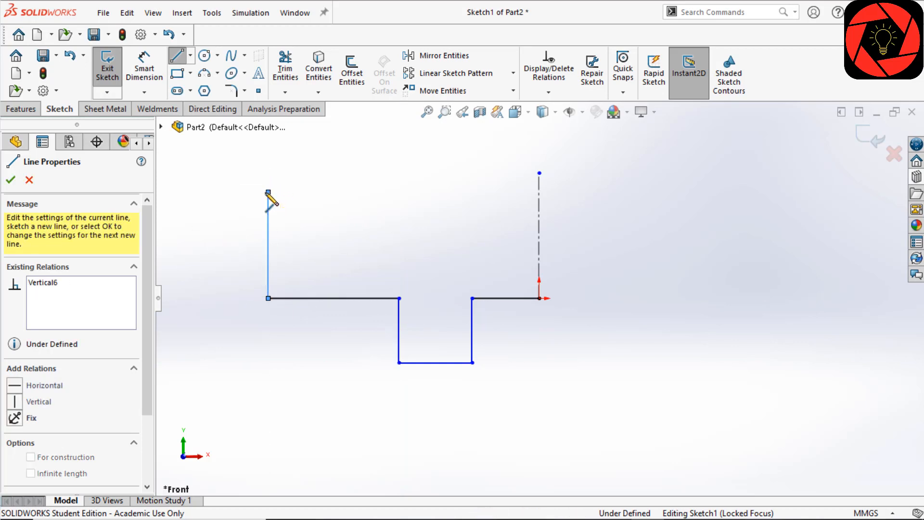
click(10, 180)
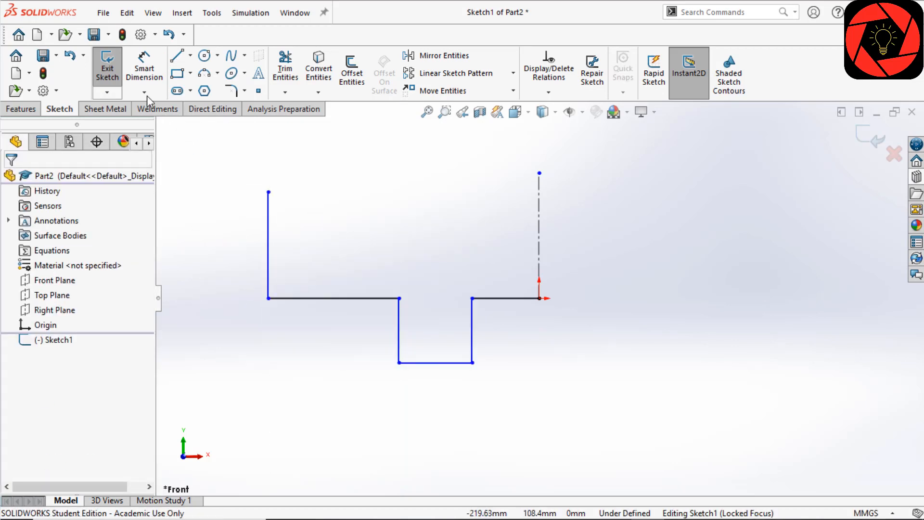
Step: Dimension the left-half profile: 60 mm wall height, 65 mm spacing, 30 and 35 corrugation sizes
click(268, 245)
text(60)
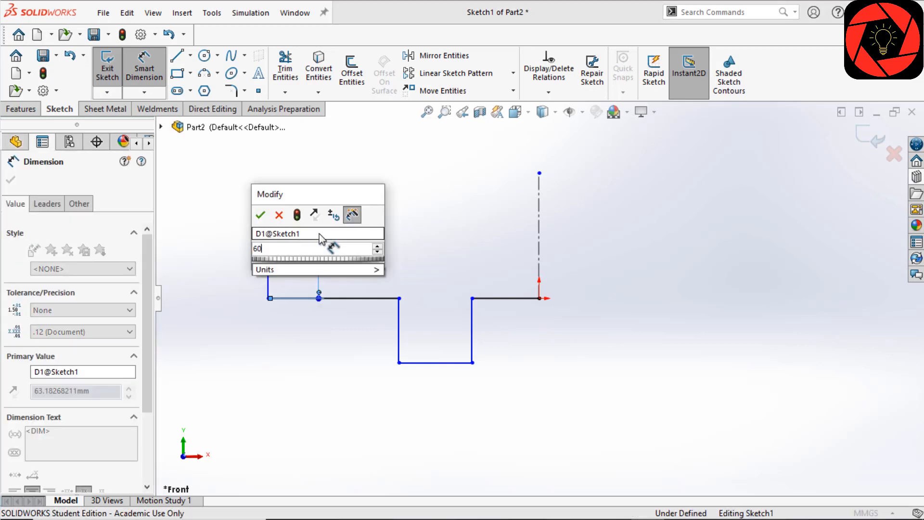
click(260, 215)
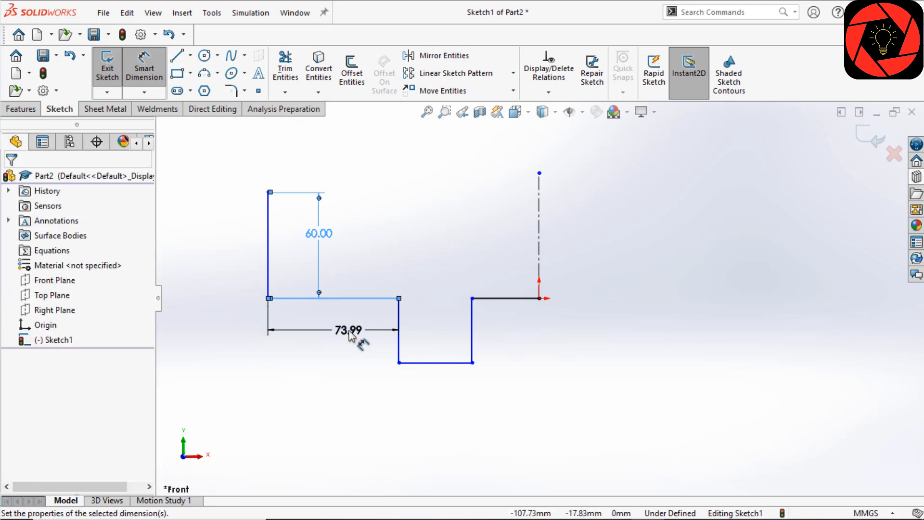
click(349, 329)
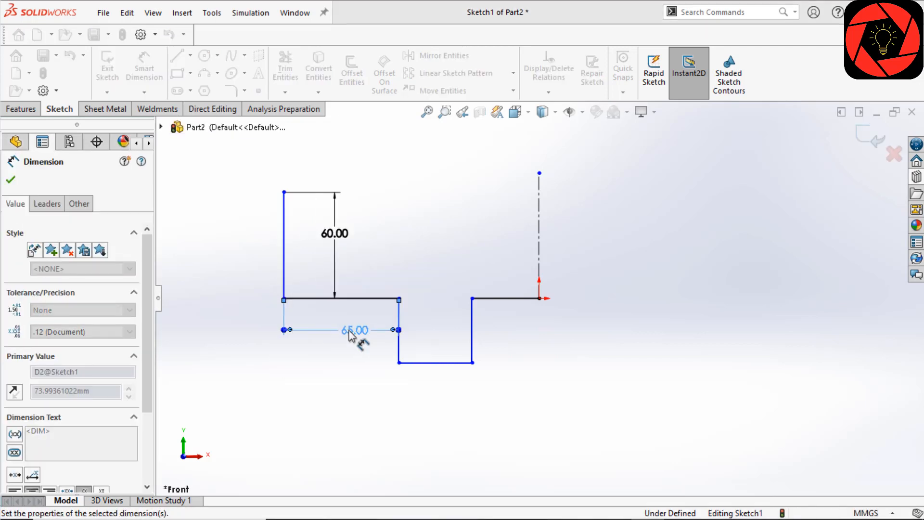
click(399, 331)
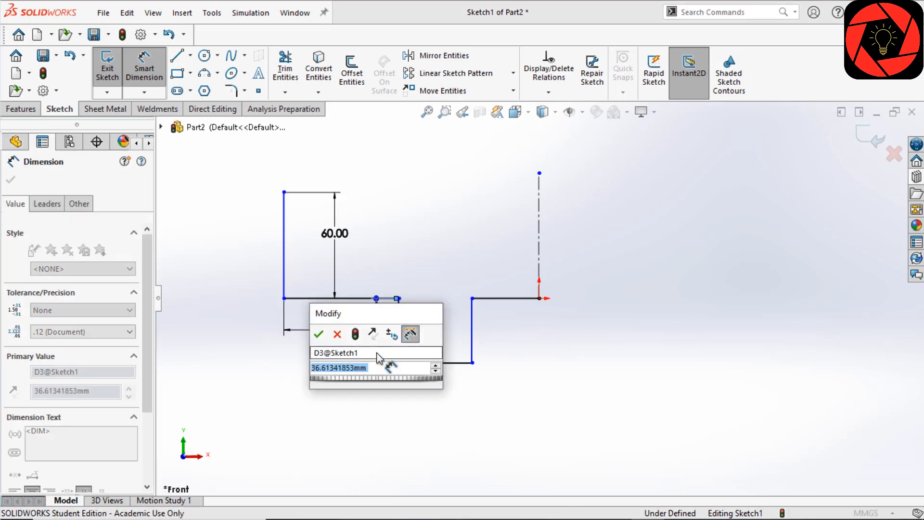
click(318, 334)
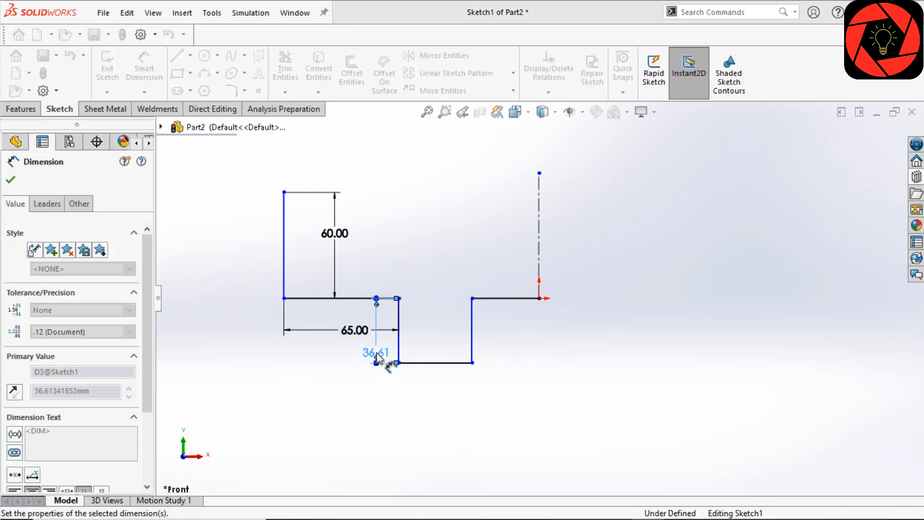
click(436, 351)
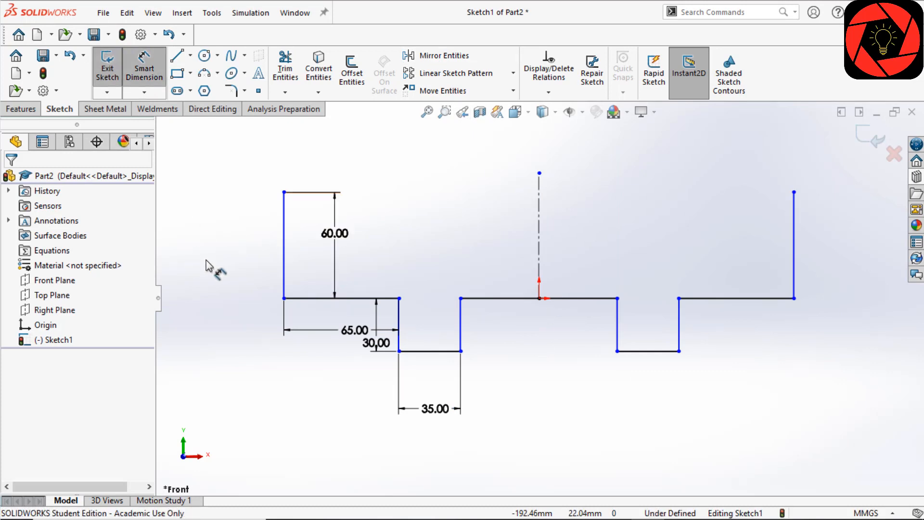
Step: Mirror the profile about the centerline and dimension the 300 mm overall width
click(794, 245)
text(300)
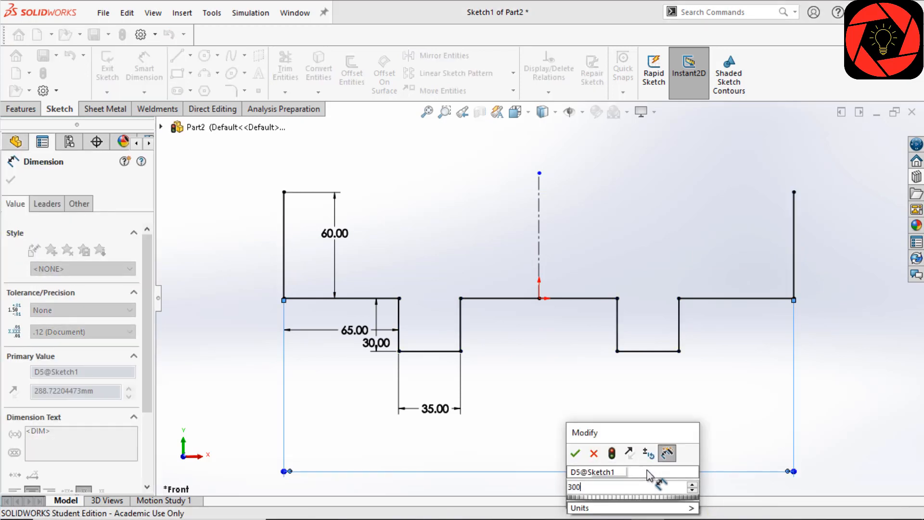
click(575, 453)
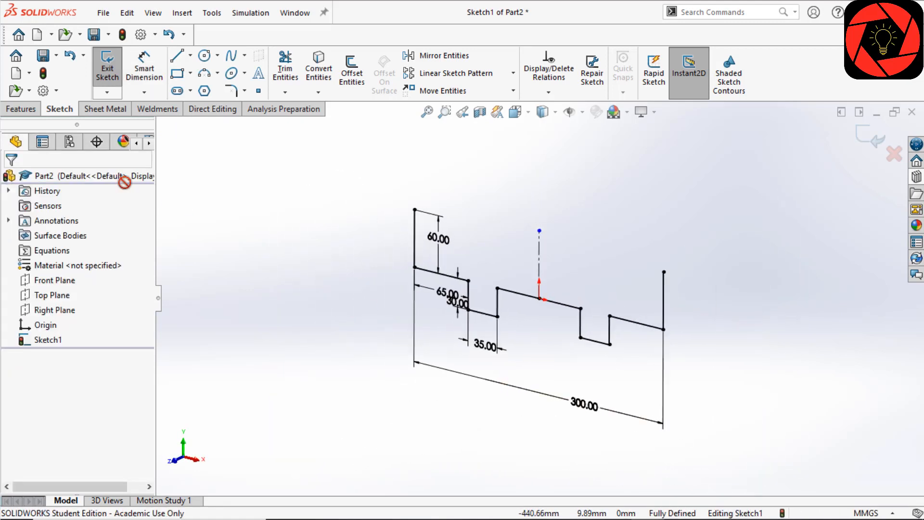
click(107, 108)
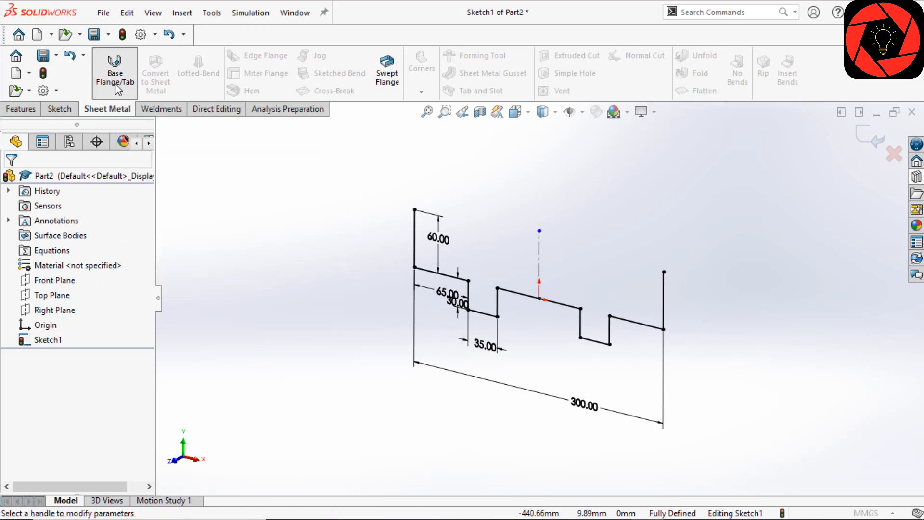
Step: Start a Base Flange from the profile sketch, extruding 400 mm about the Mid Plane
click(115, 68)
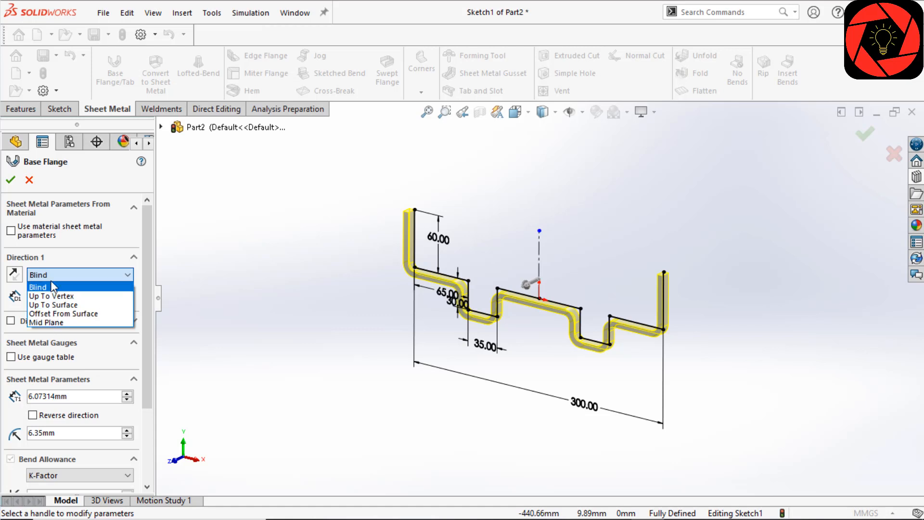
mouse_move(63, 313)
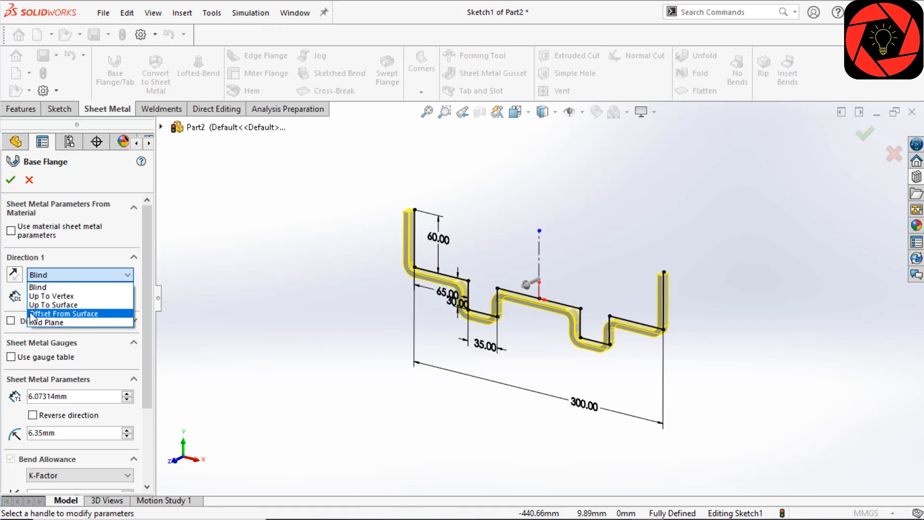
mouse_move(53, 295)
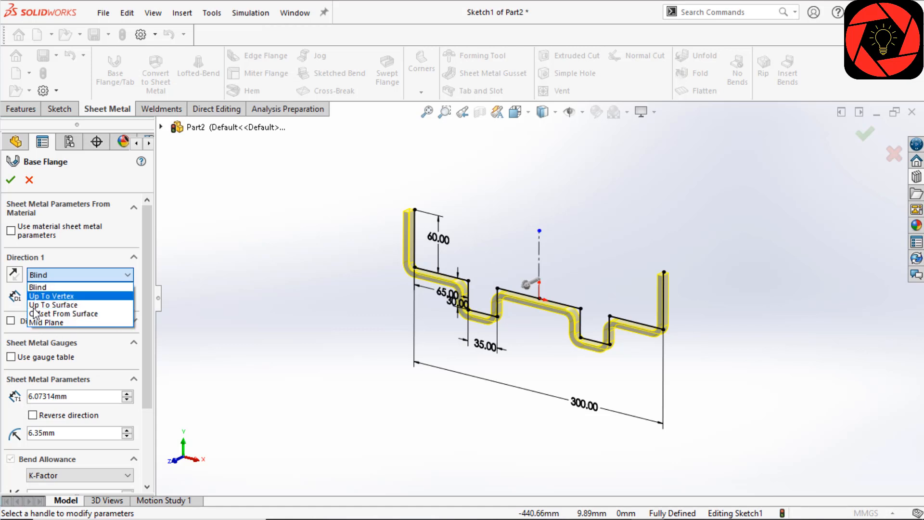
mouse_move(47, 323)
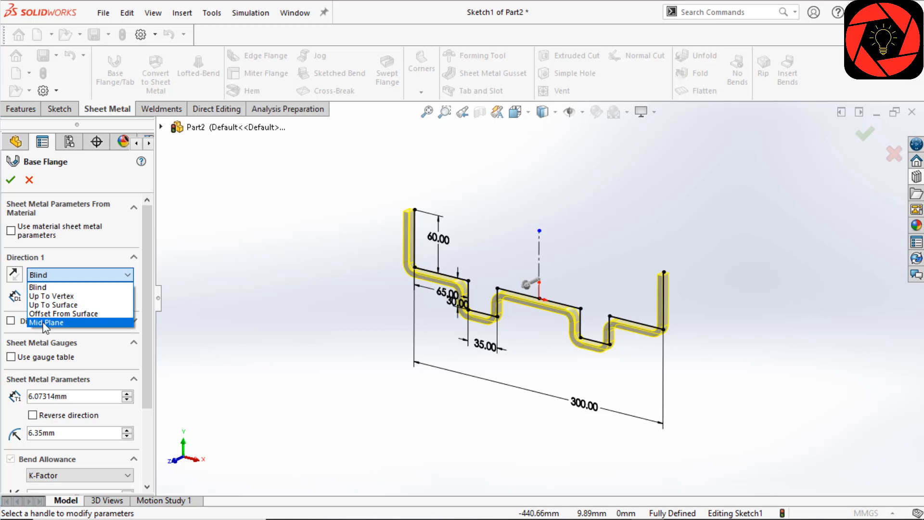
click(47, 323)
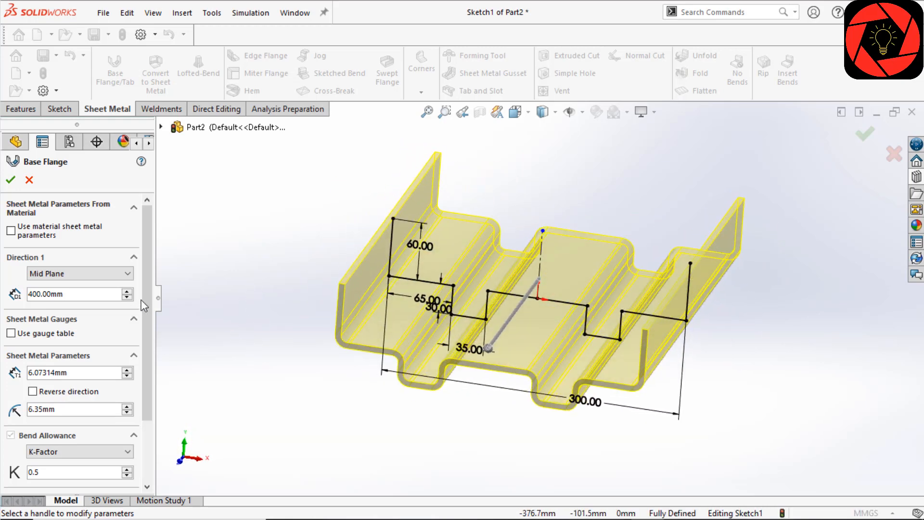
scroll(down, 3)
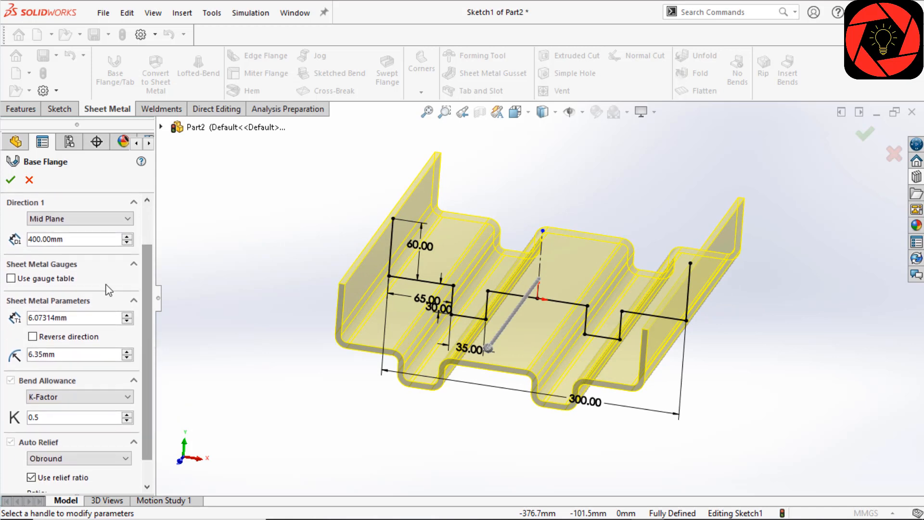
mouse_move(69, 277)
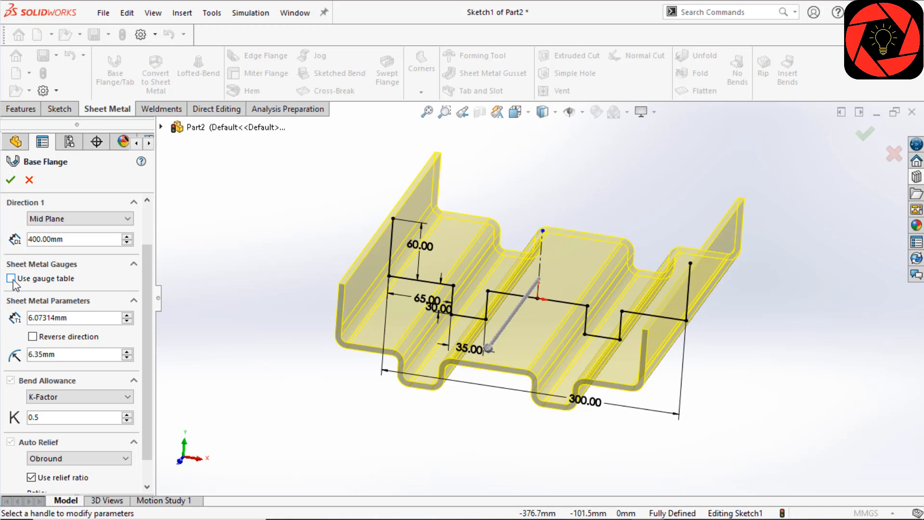
Step: Enable Use gauge table and load SAMPLE TABLE - STEEL - ENGLISH with Steel Air Bending, 3 Gauge
click(11, 278)
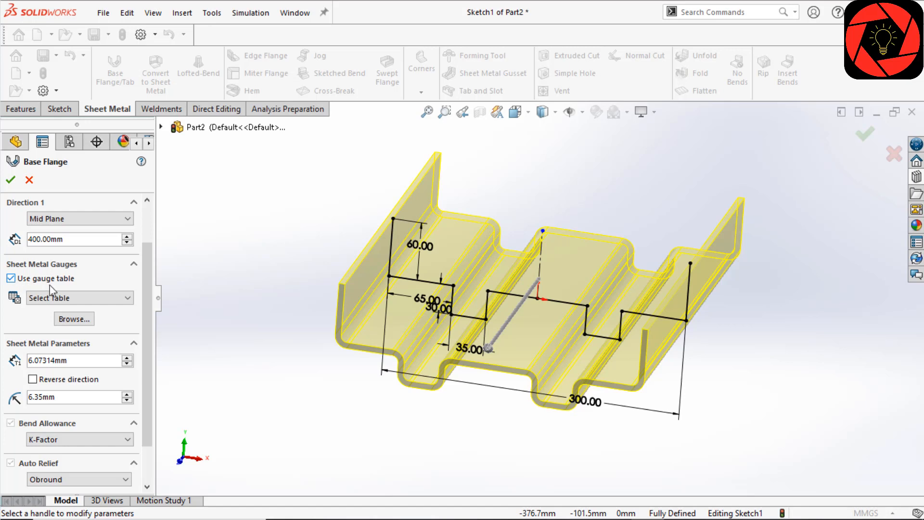
click(76, 297)
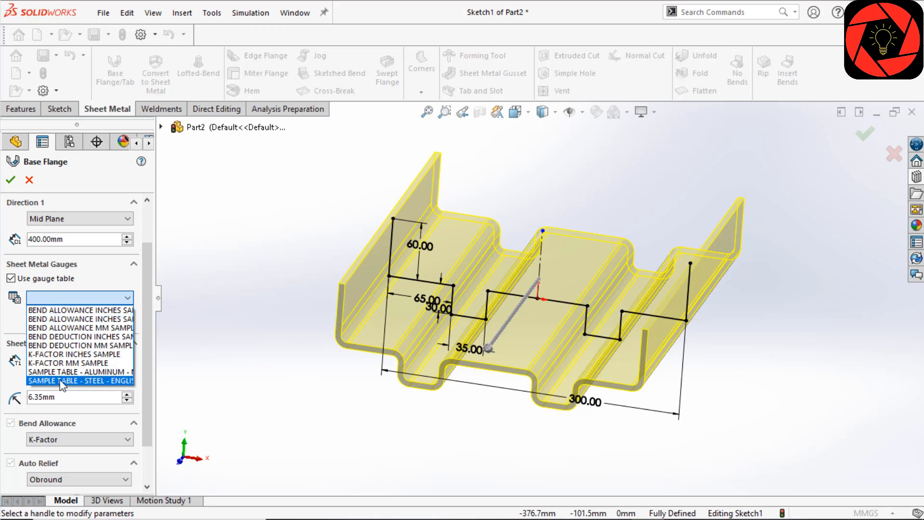
click(79, 381)
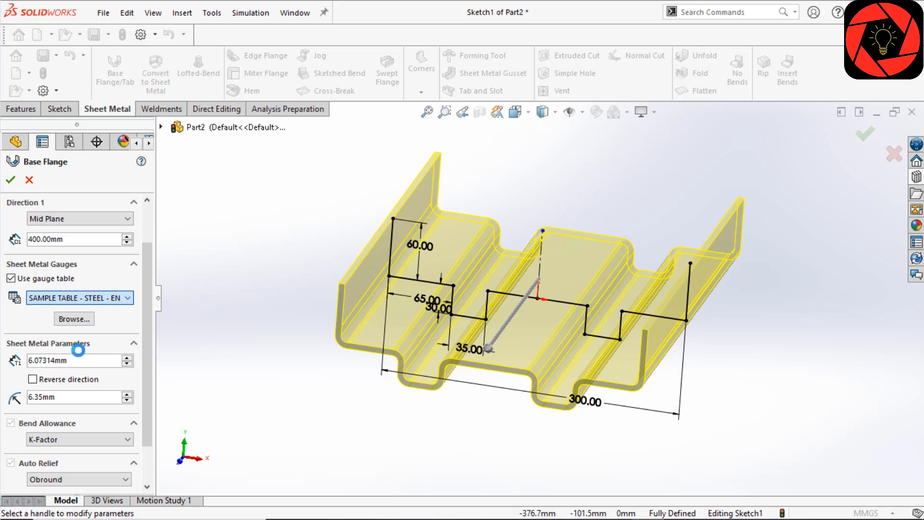
click(79, 298)
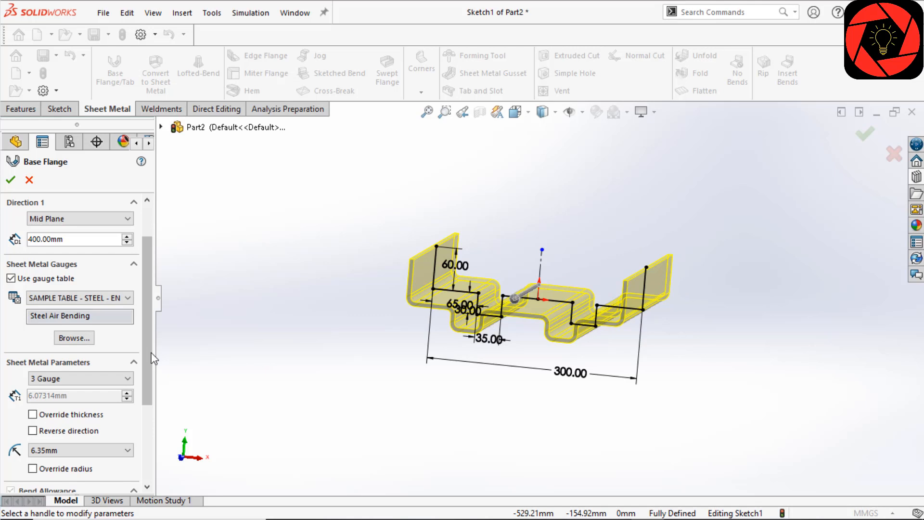
scroll(down, 3)
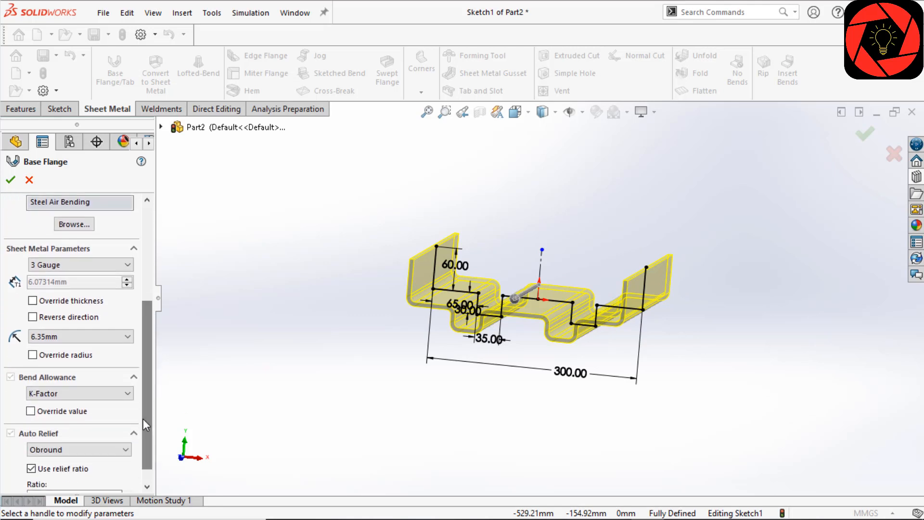
mouse_move(68, 271)
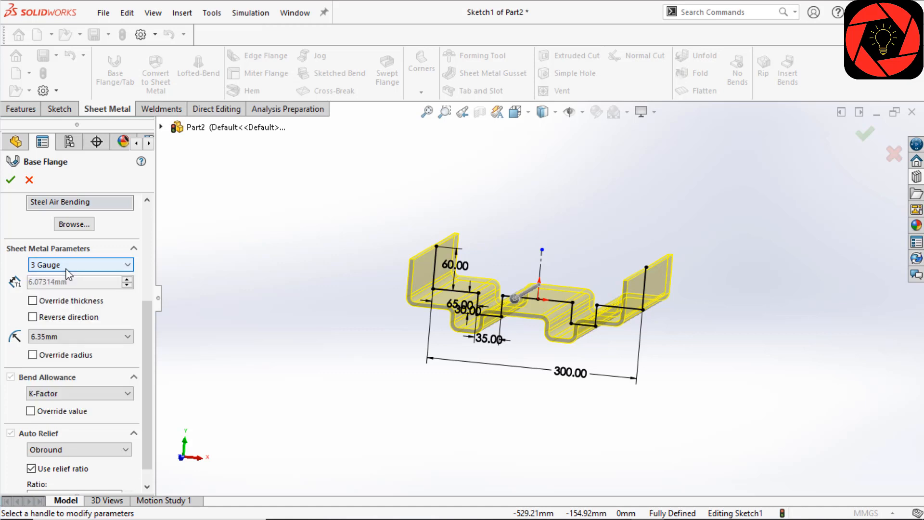
Step: Select 4 Gauge and, after trying 19.05 mm, keep the 6.35 mm bend radius
click(80, 264)
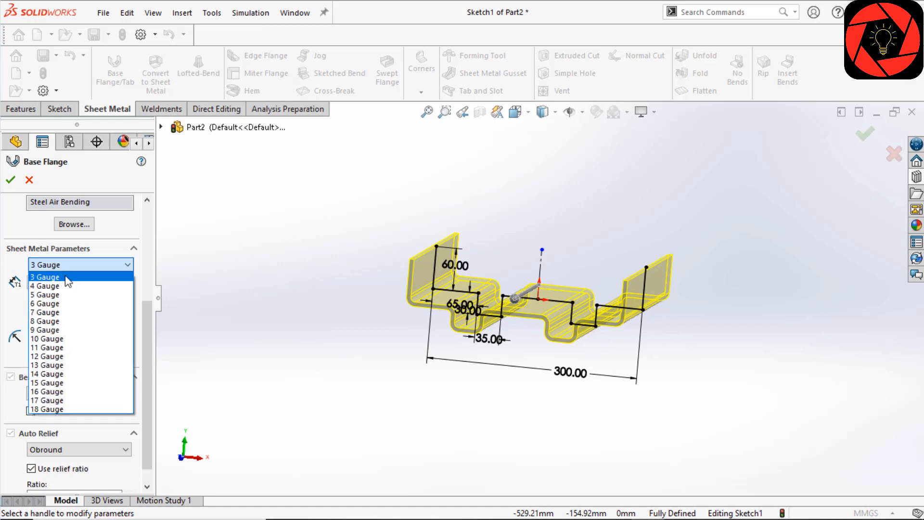
mouse_move(46, 286)
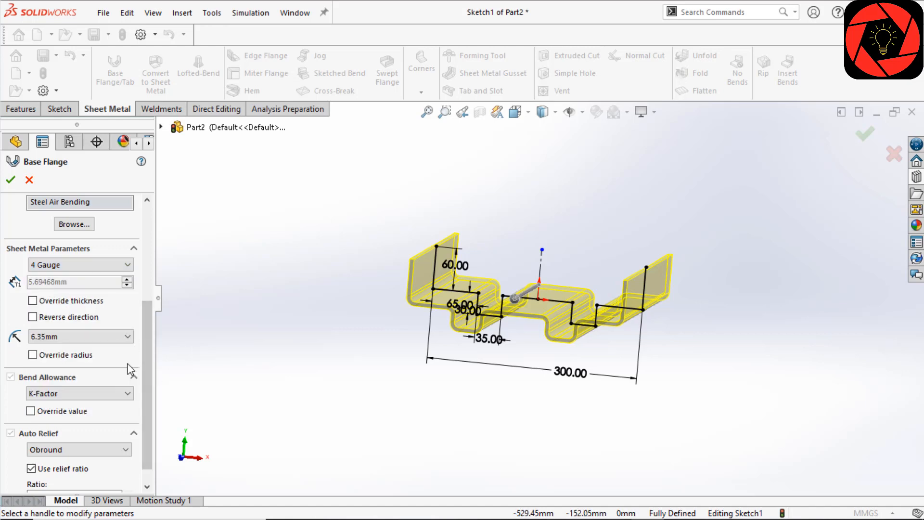
scroll(down, 3)
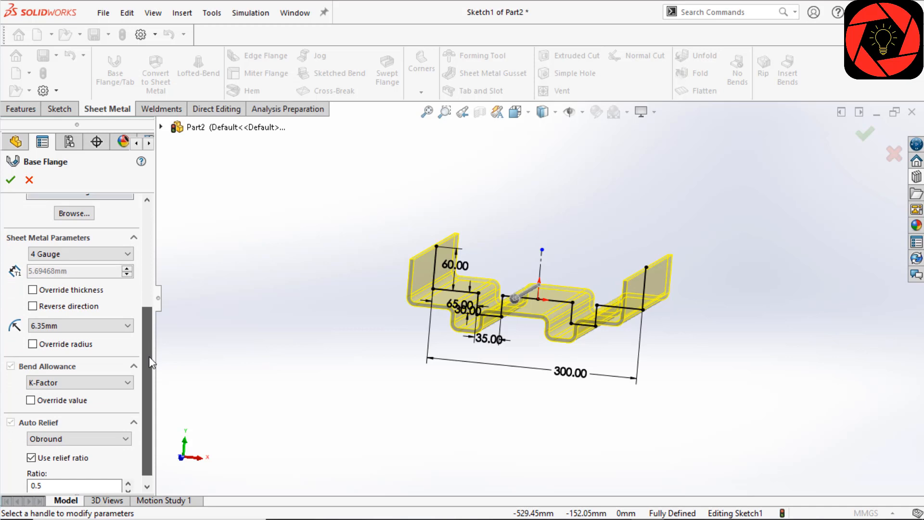
click(80, 325)
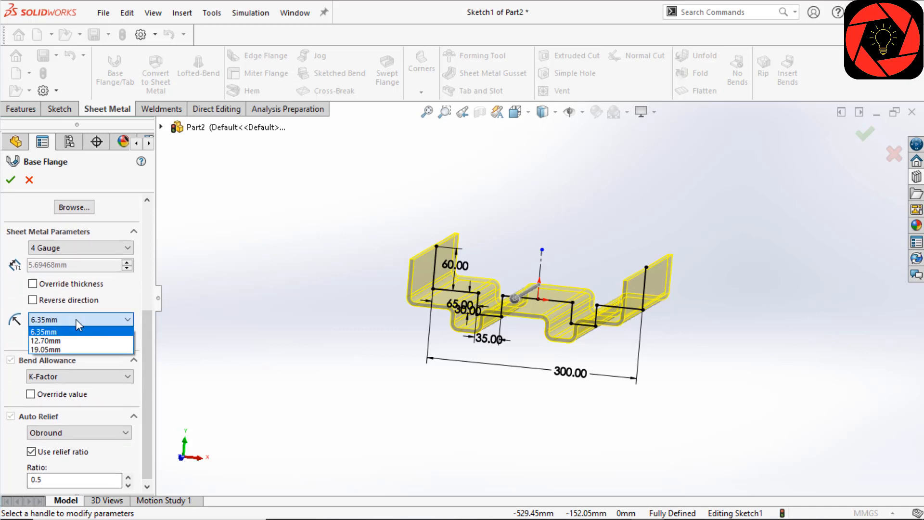
mouse_move(72, 340)
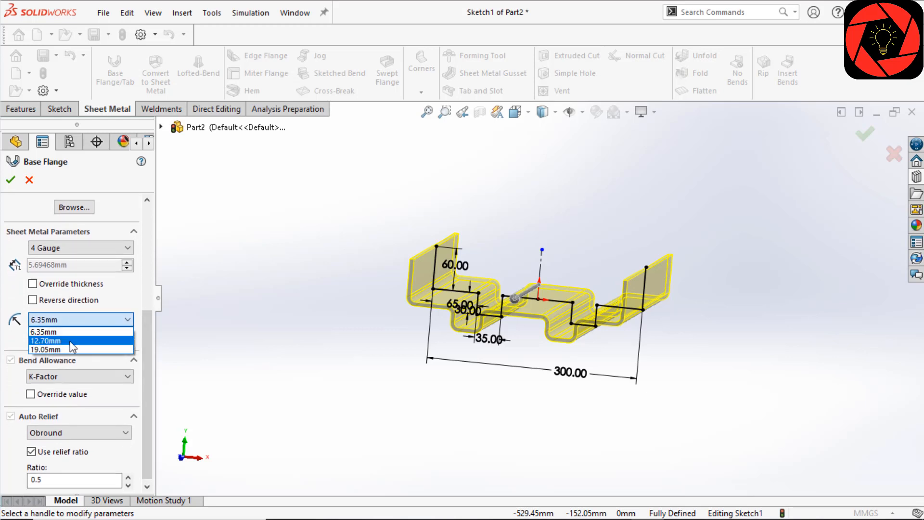
click(46, 341)
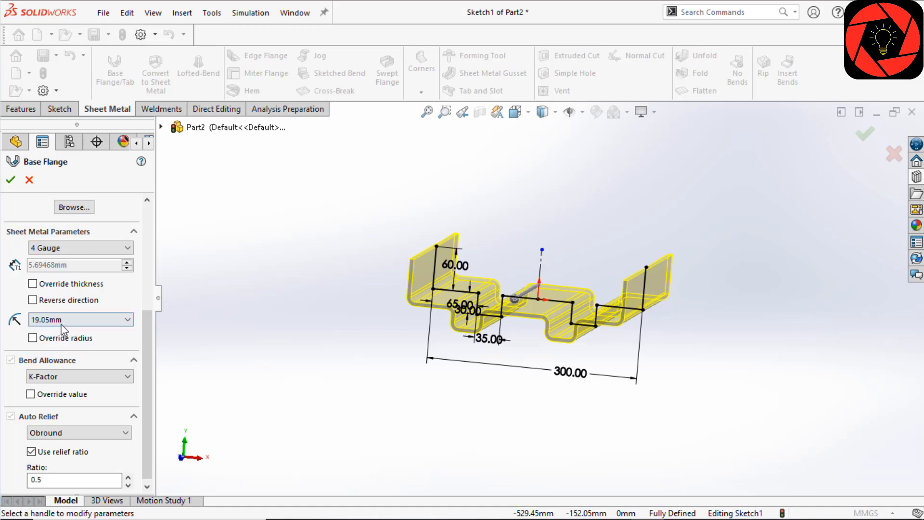
click(71, 319)
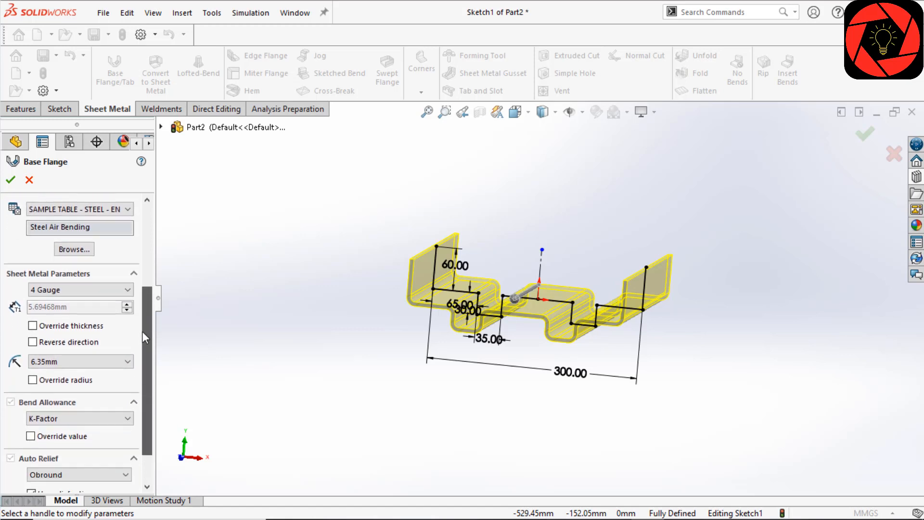
Step: Turn off Override thickness and reverse the material thickness direction
scroll(up, 3)
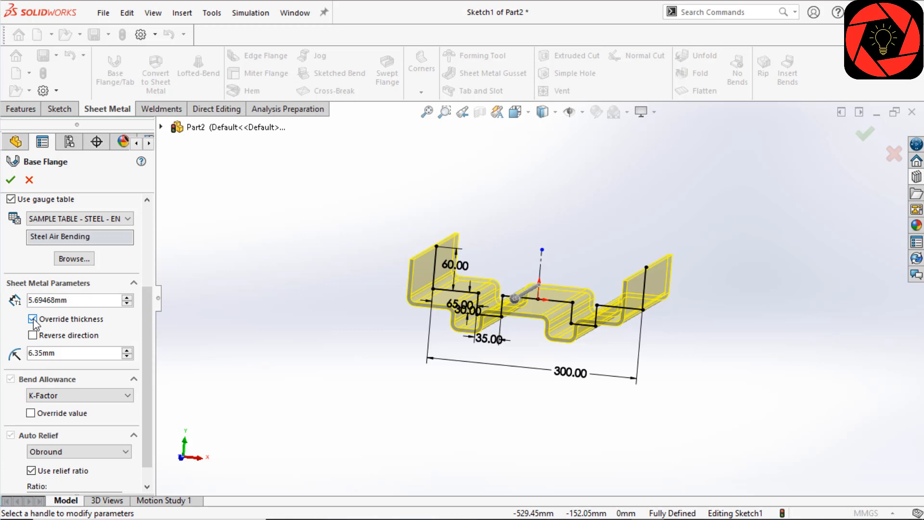
click(33, 318)
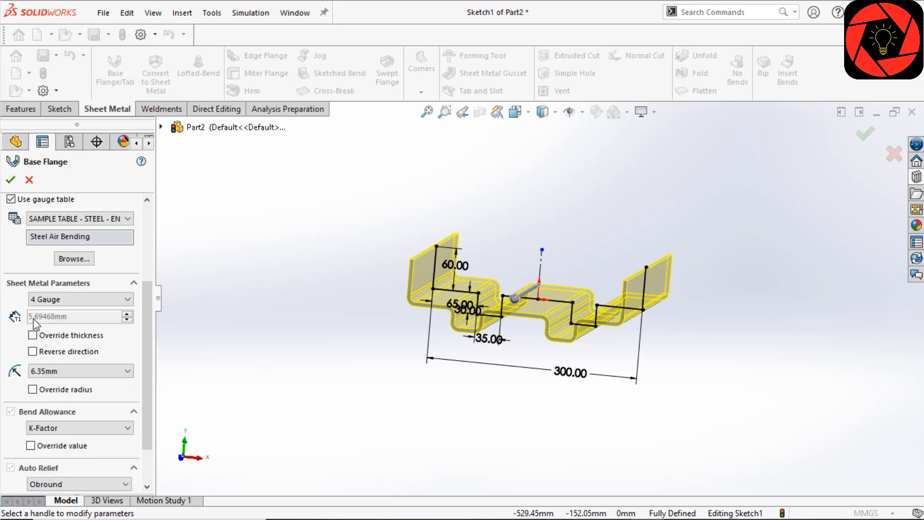
scroll(down, 3)
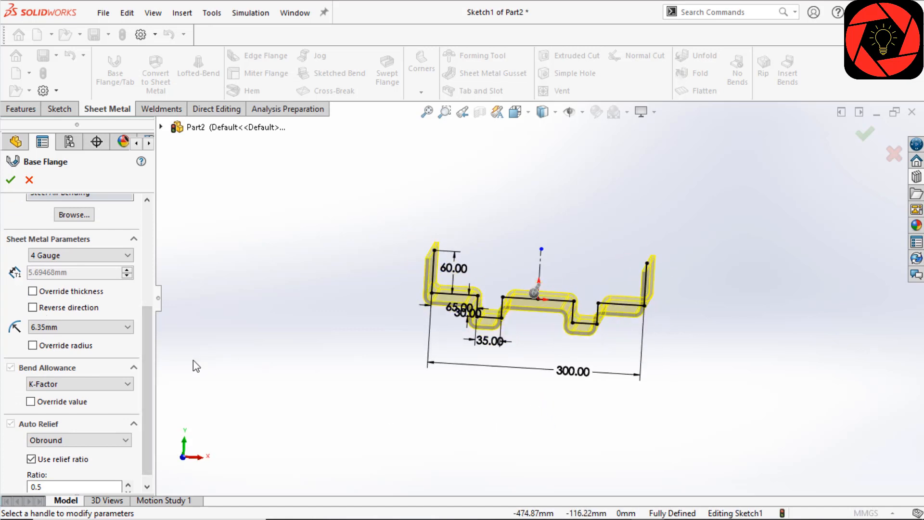
click(32, 307)
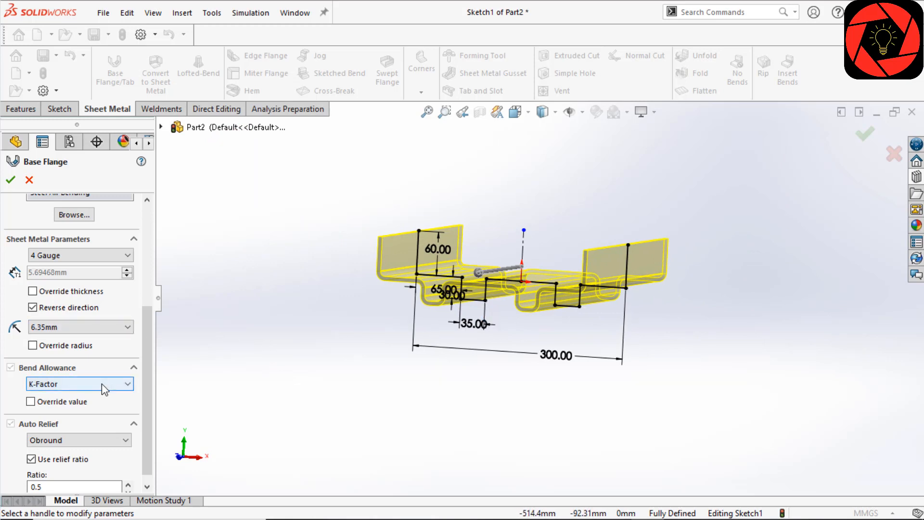
click(80, 383)
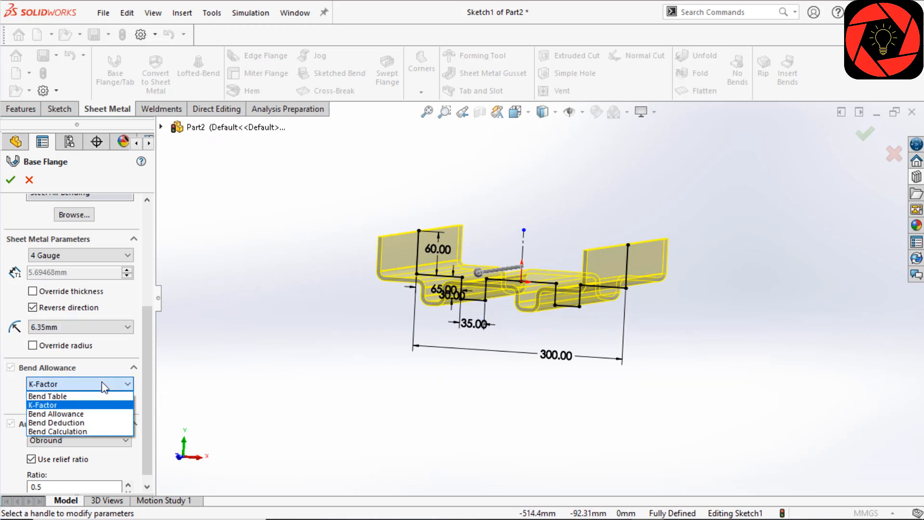
mouse_move(77, 396)
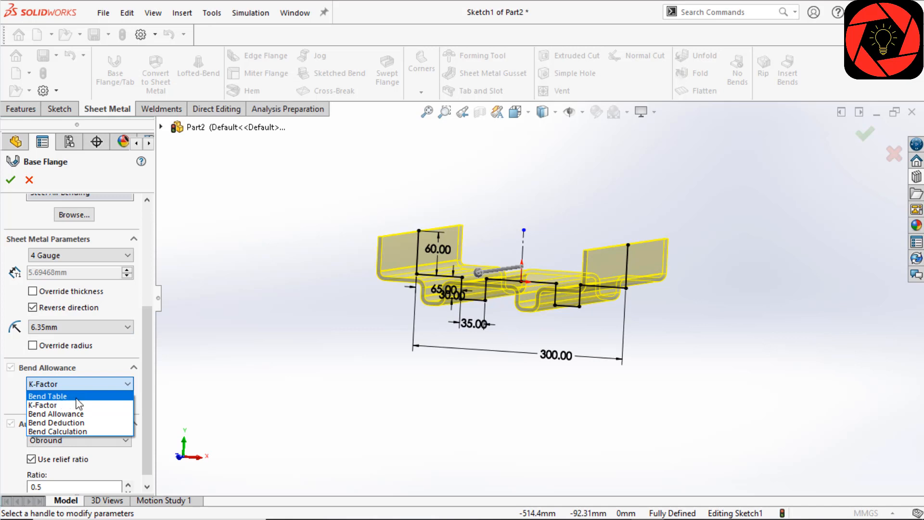
mouse_move(57, 414)
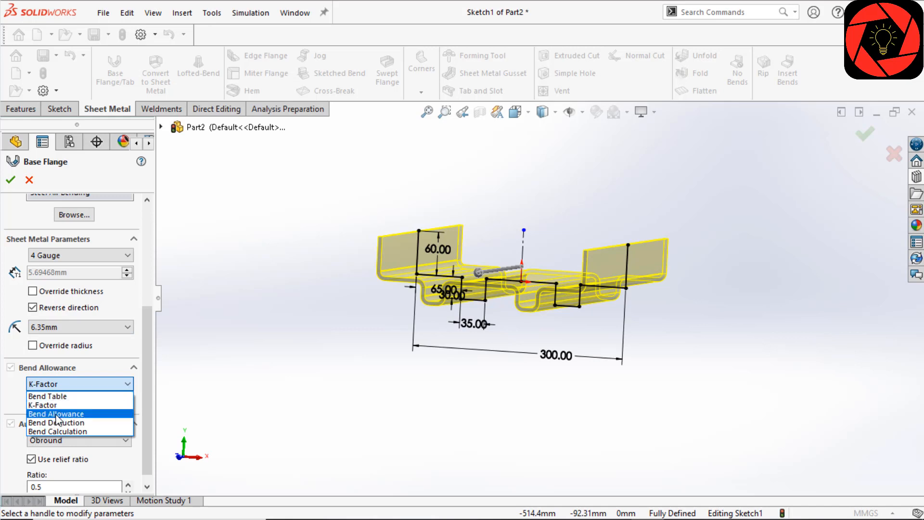
mouse_move(63, 432)
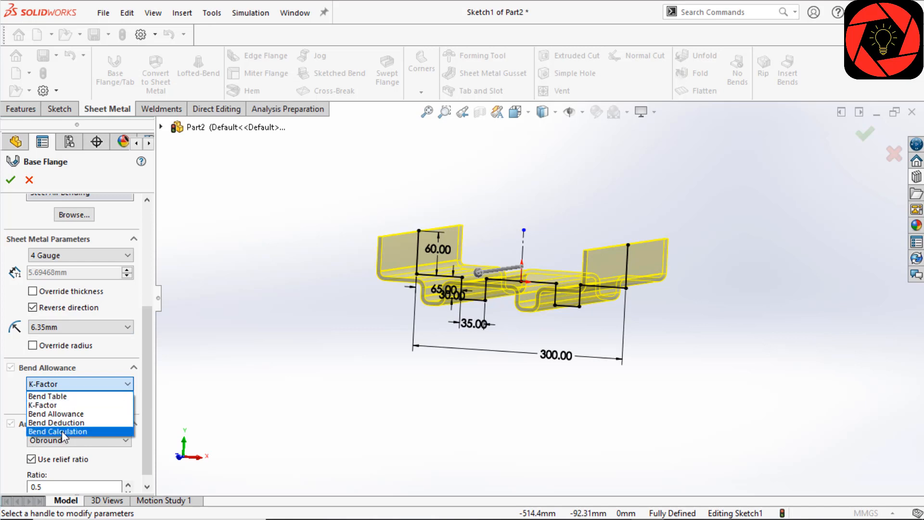
mouse_move(65, 422)
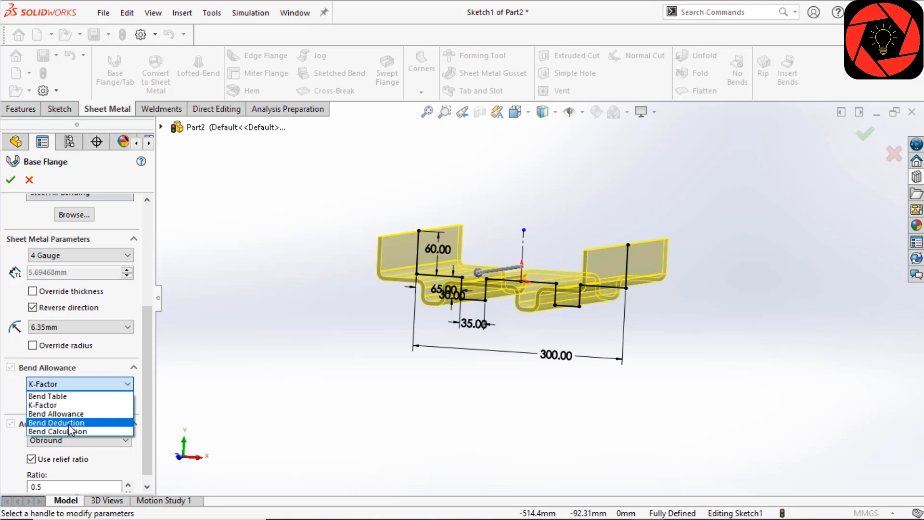
mouse_move(56, 414)
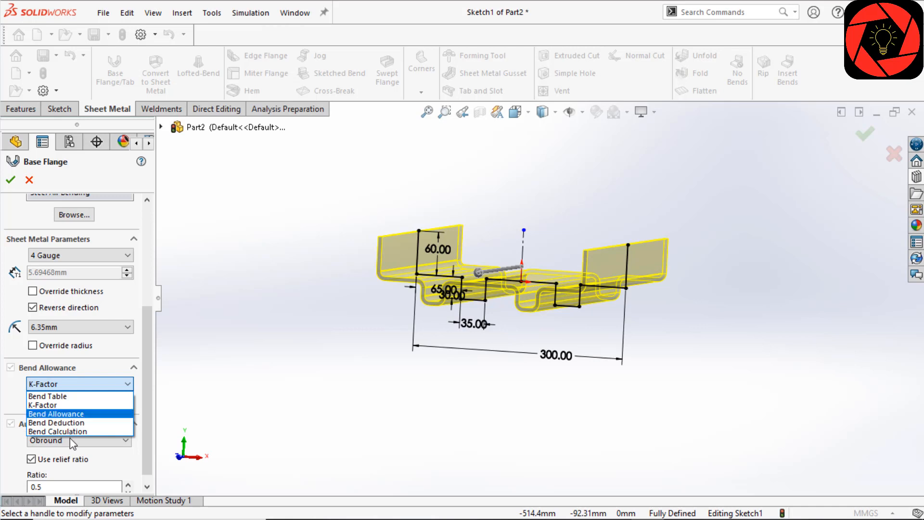
mouse_move(62, 409)
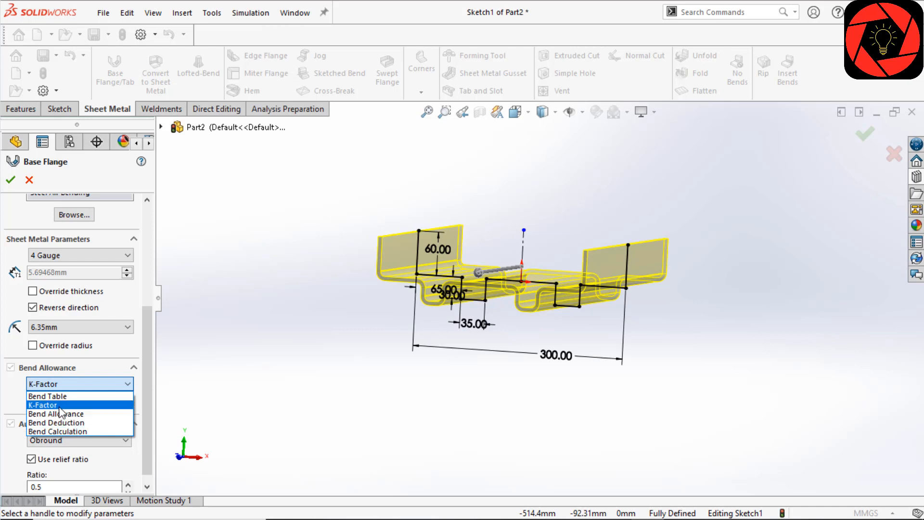
click(43, 404)
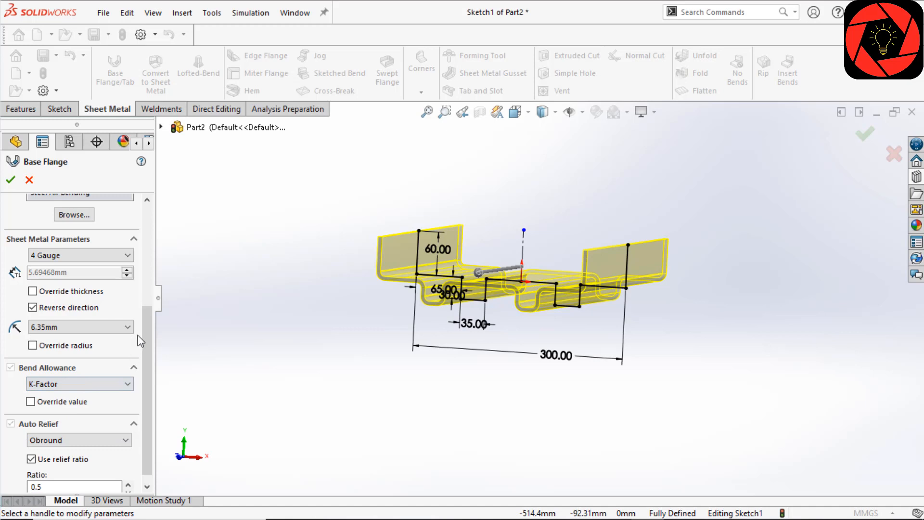
scroll(up, 3)
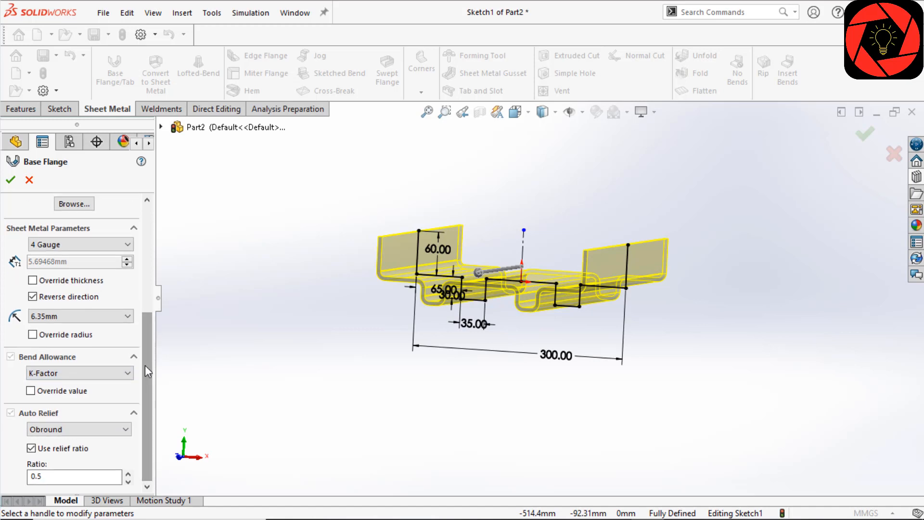
mouse_move(41, 415)
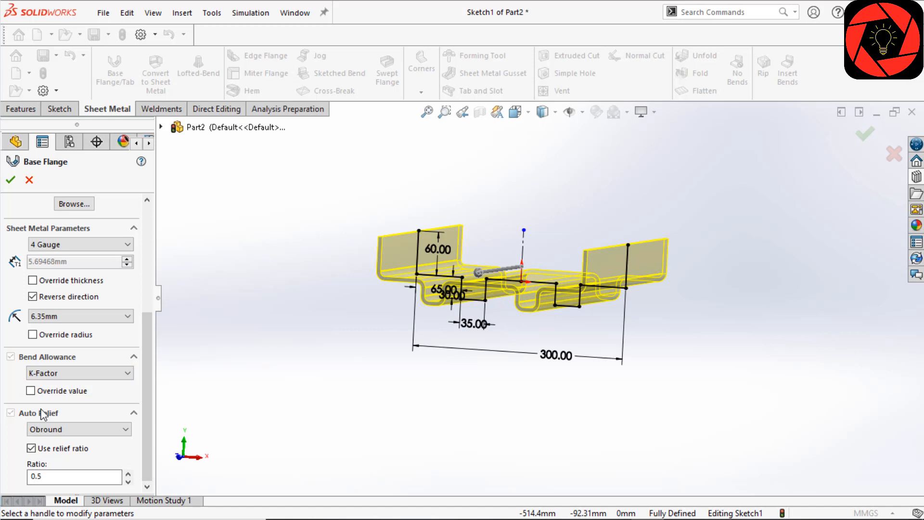
mouse_move(27, 441)
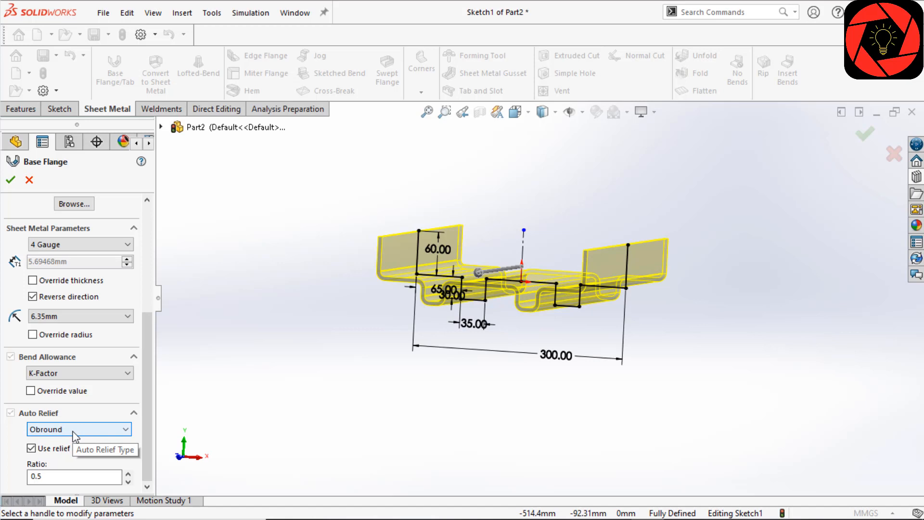
Step: Change the base flange's auto relief type from Obround to Tear
click(76, 429)
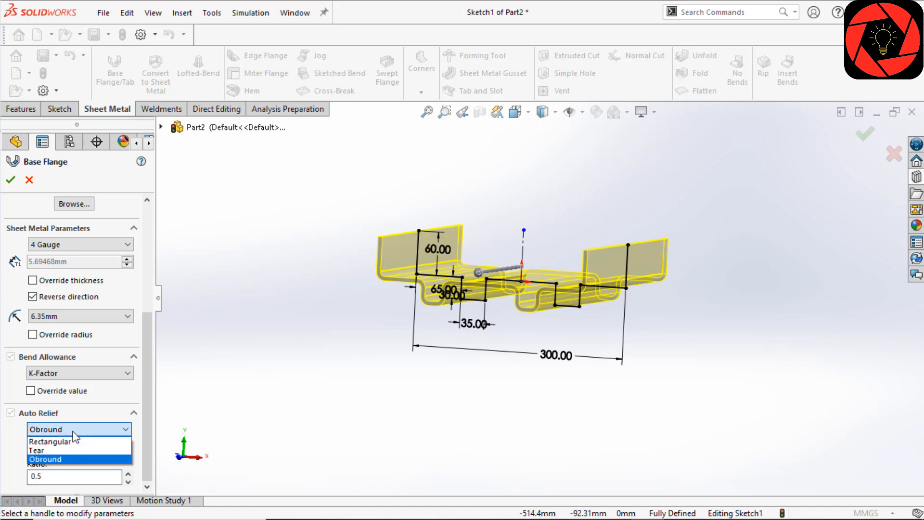
mouse_move(71, 442)
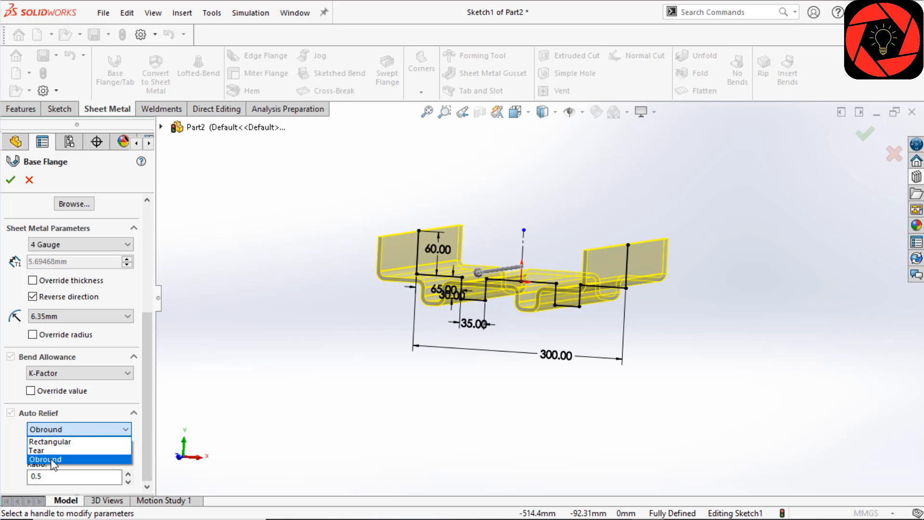
click(36, 450)
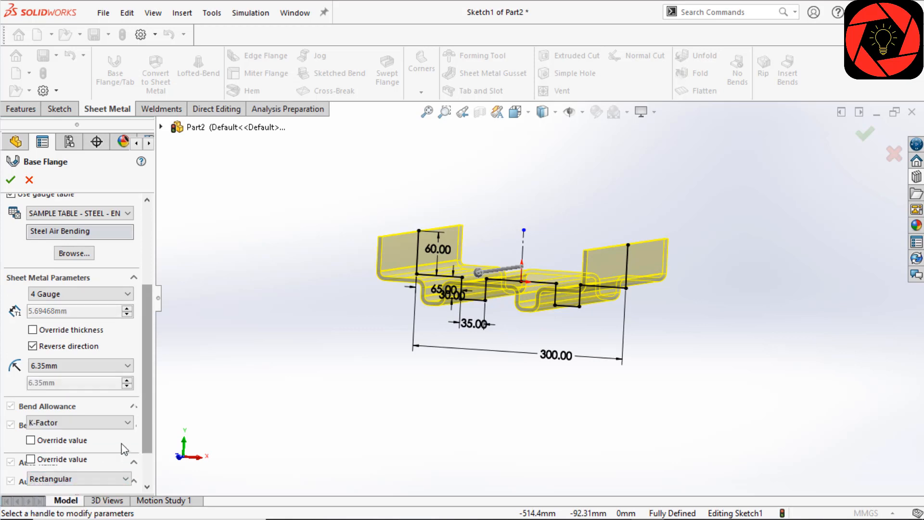
scroll(down, 3)
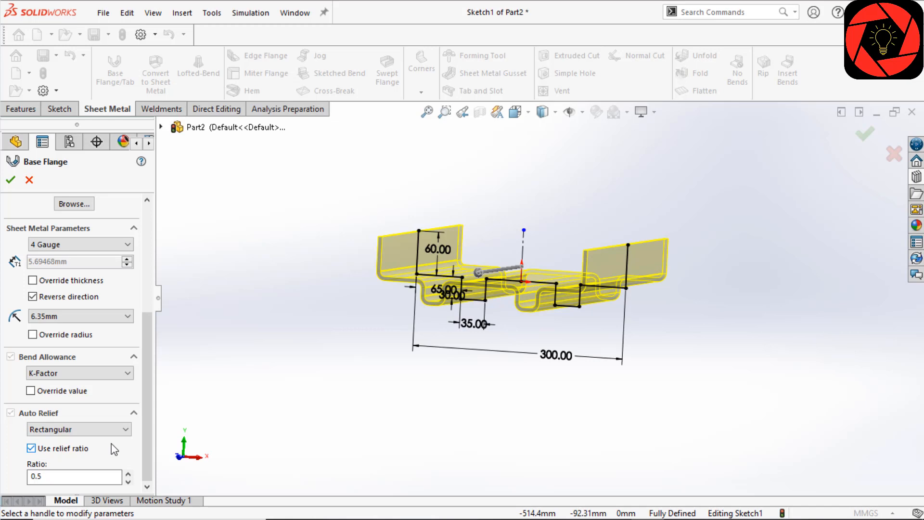
click(73, 476)
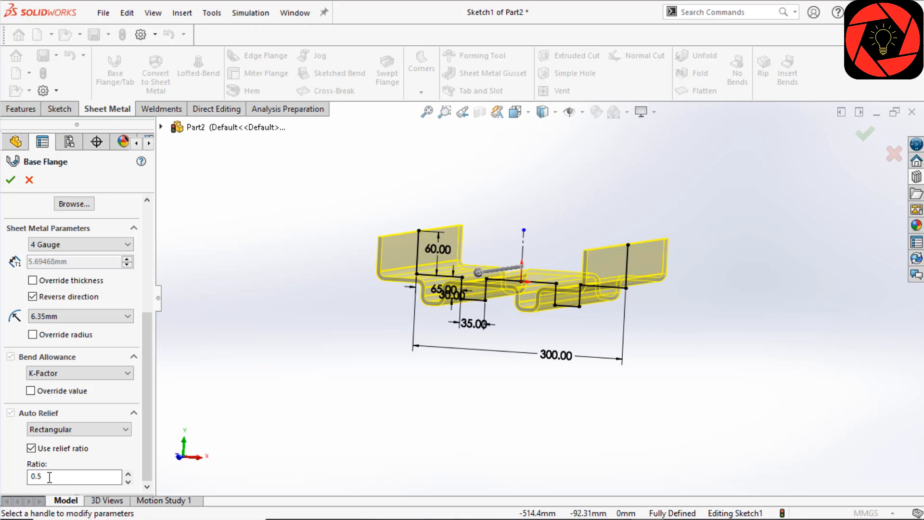
mouse_move(50, 477)
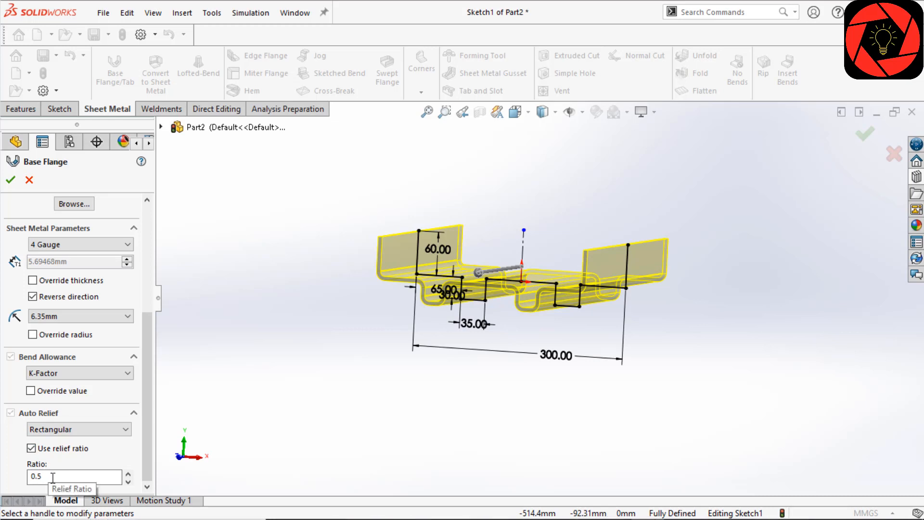
mouse_move(58, 462)
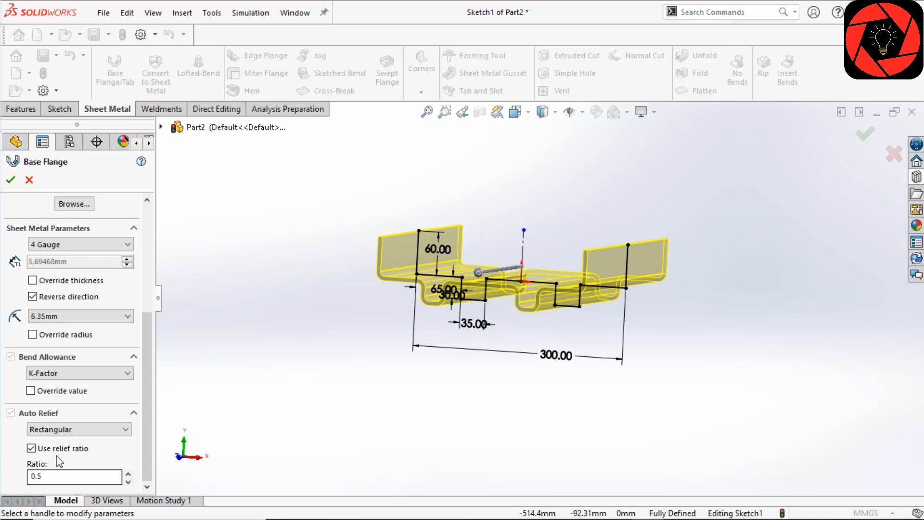
click(77, 429)
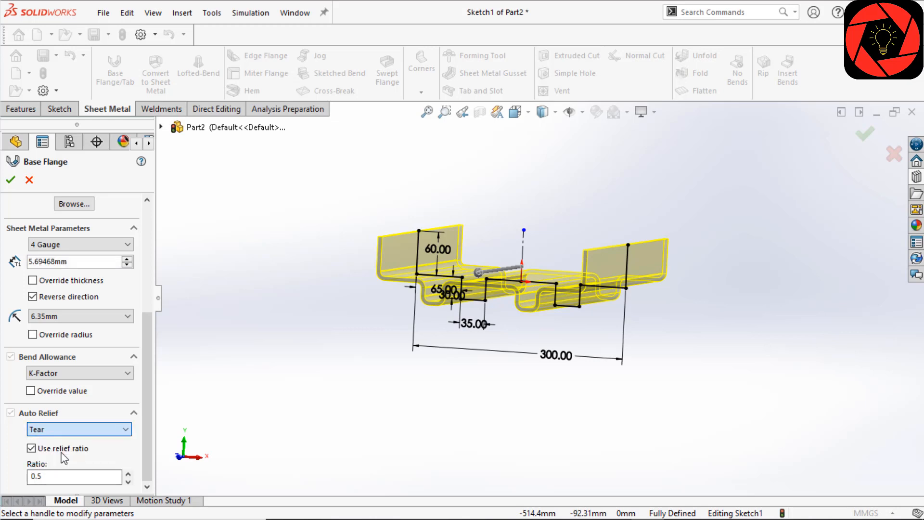
scroll(up, 3)
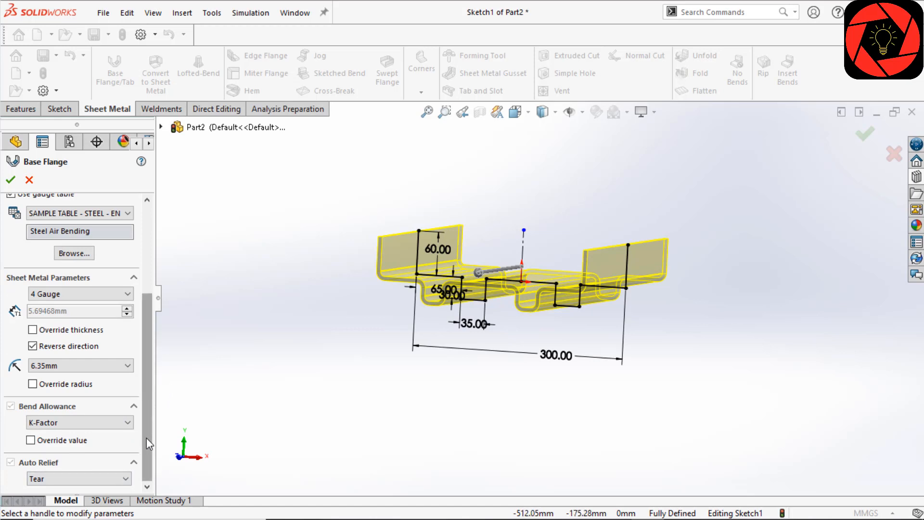
Step: Accept the Base Flange and expand the Sheet-Metal folder to show Sheet-Metal1 and Gauge Table
click(11, 180)
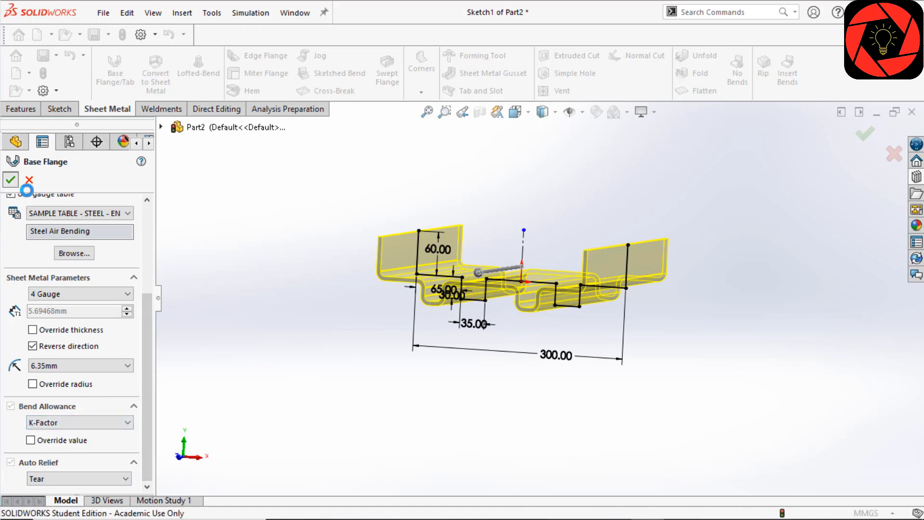
click(10, 179)
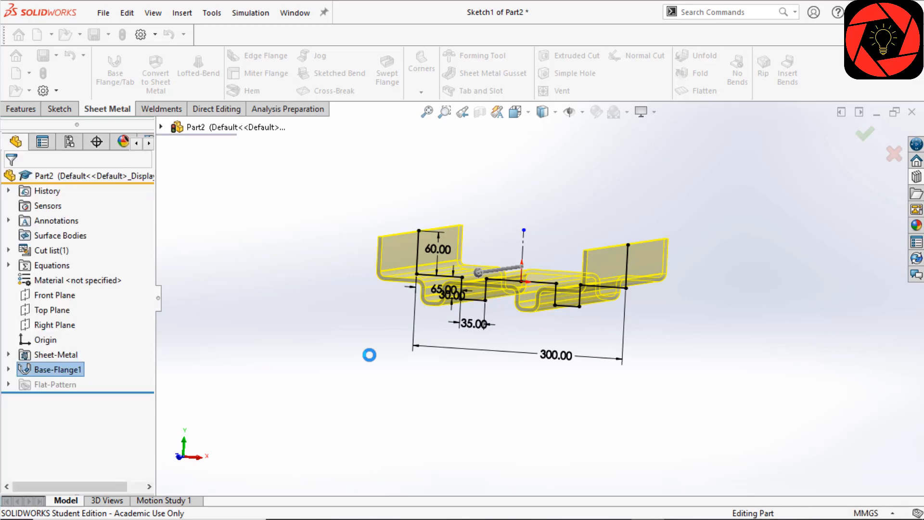
click(864, 133)
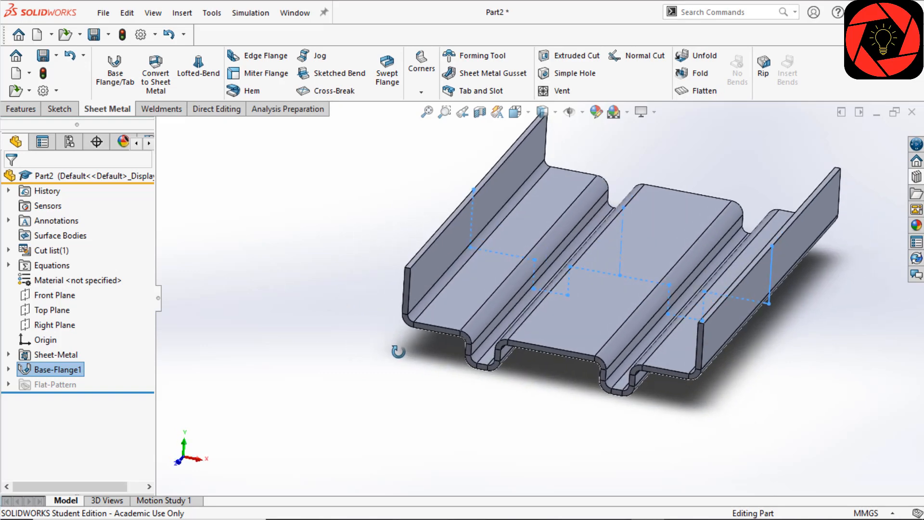
mouse_move(10, 259)
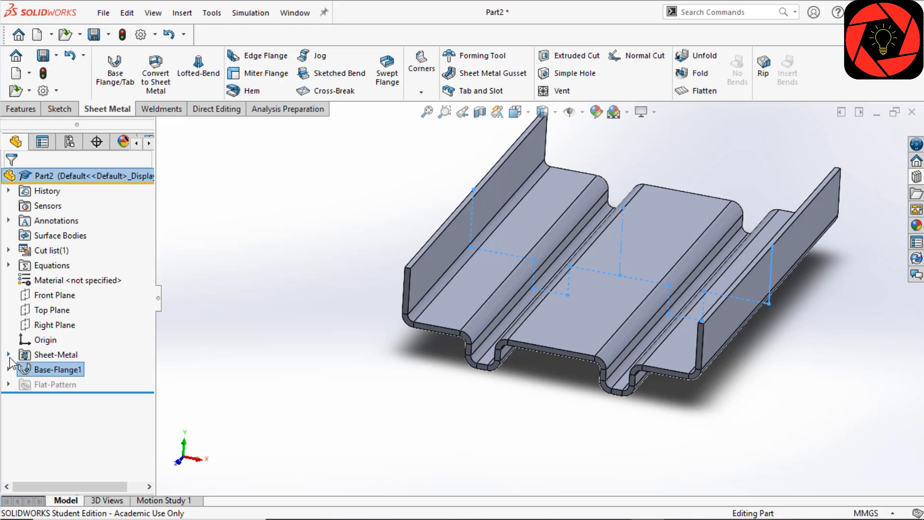
click(8, 355)
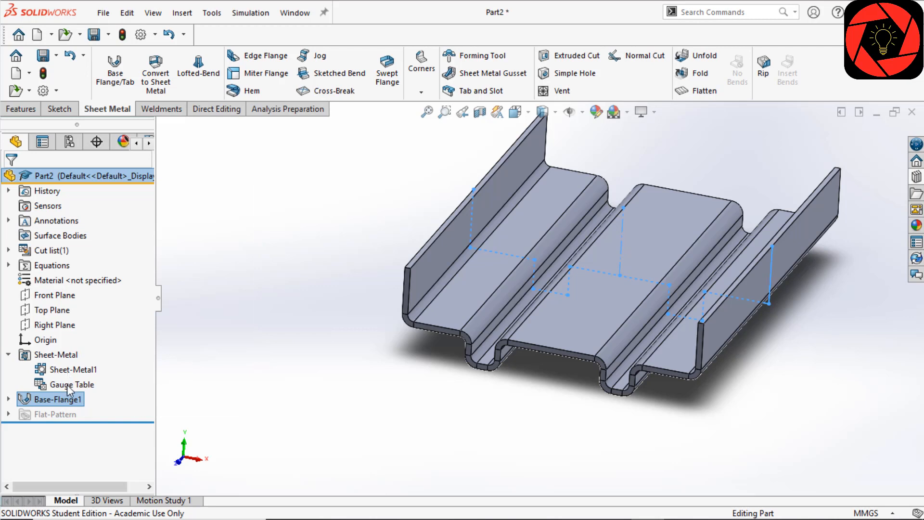
mouse_move(17, 403)
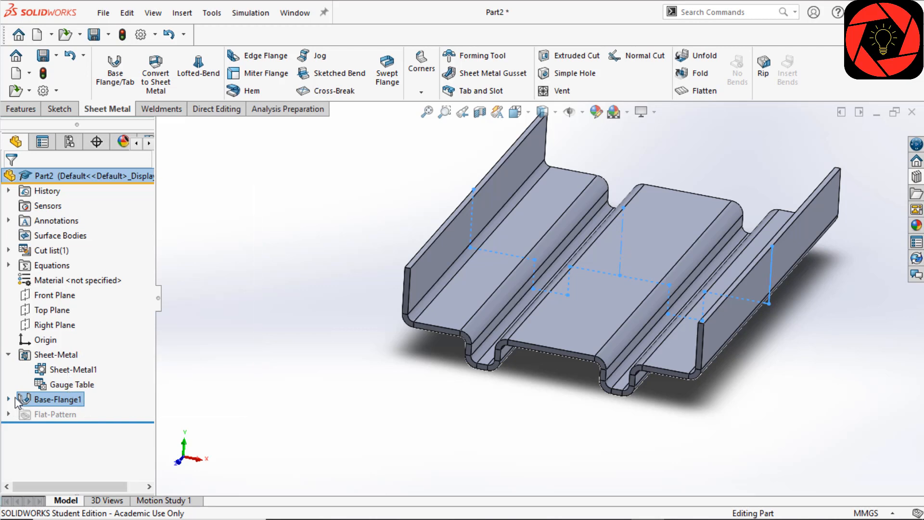
click(8, 399)
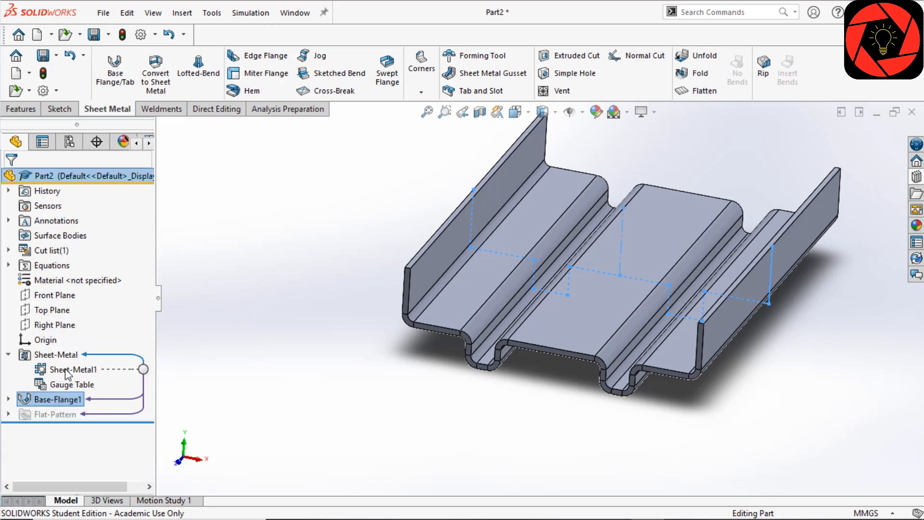
Step: Open and accept the Sheet-Metal1 settings, then right-click Base-Flange1 to edit it
right_click(71, 370)
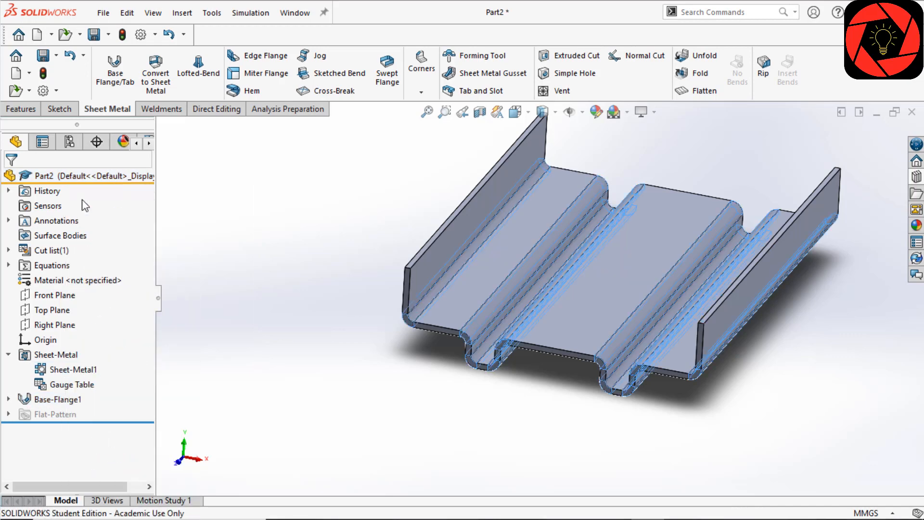
double_click(68, 369)
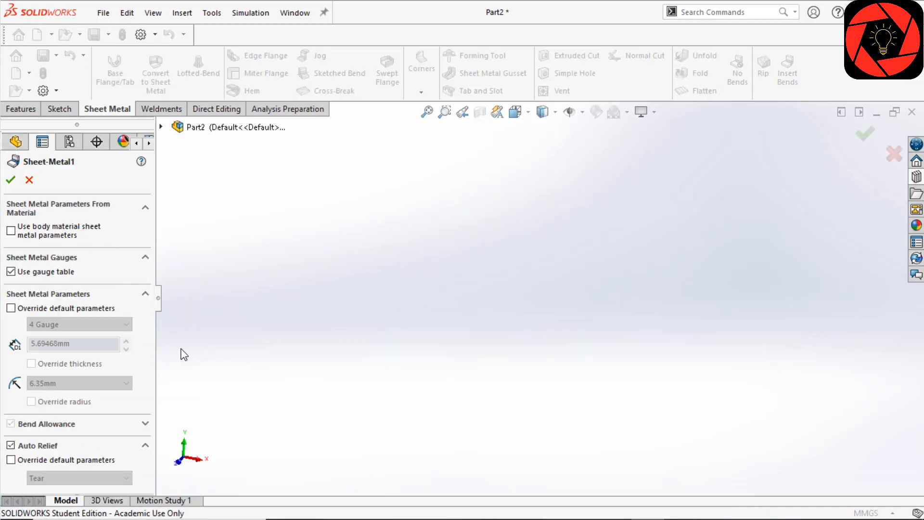
mouse_move(109, 324)
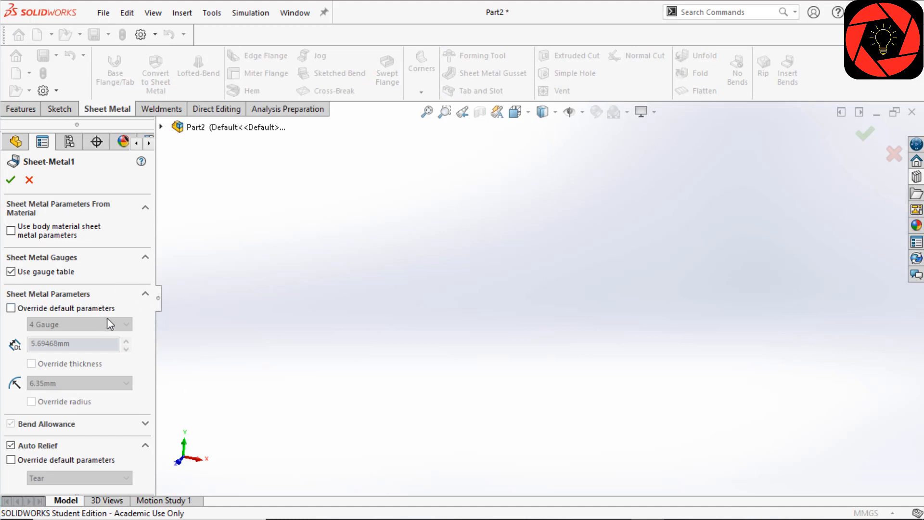
click(10, 180)
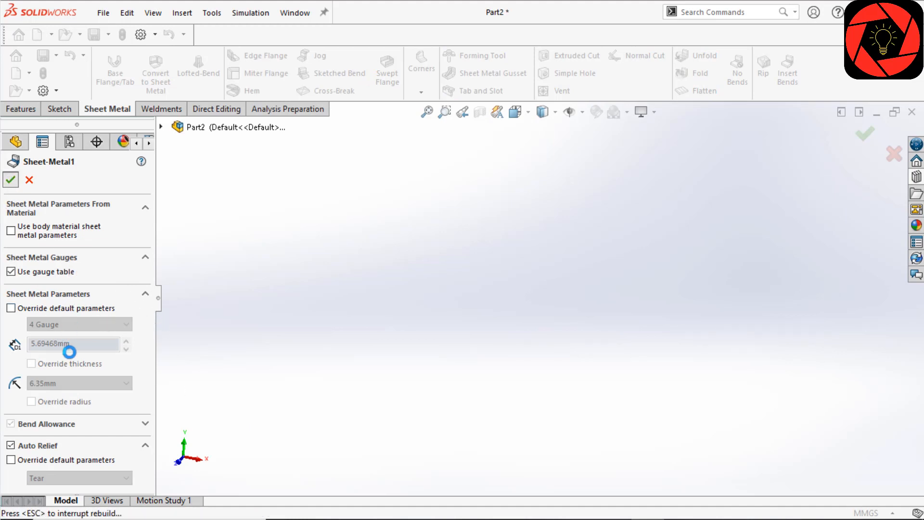
click(10, 180)
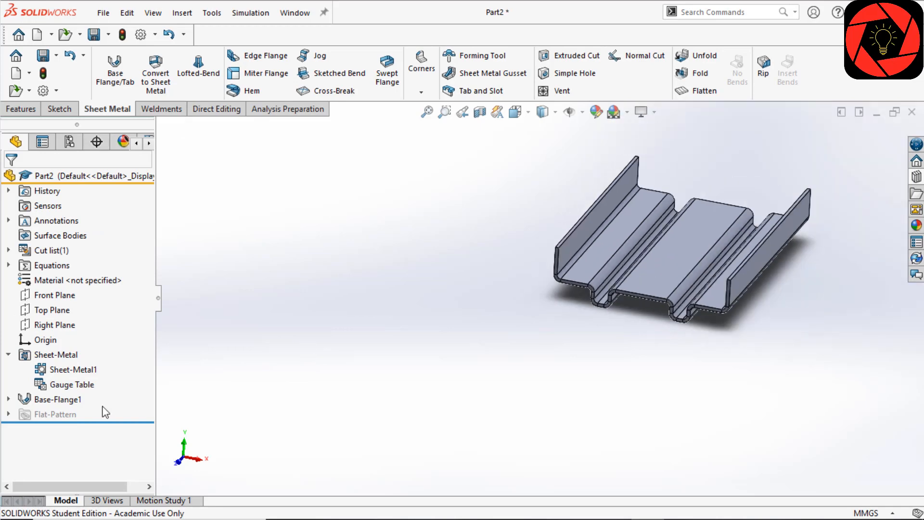
right_click(58, 399)
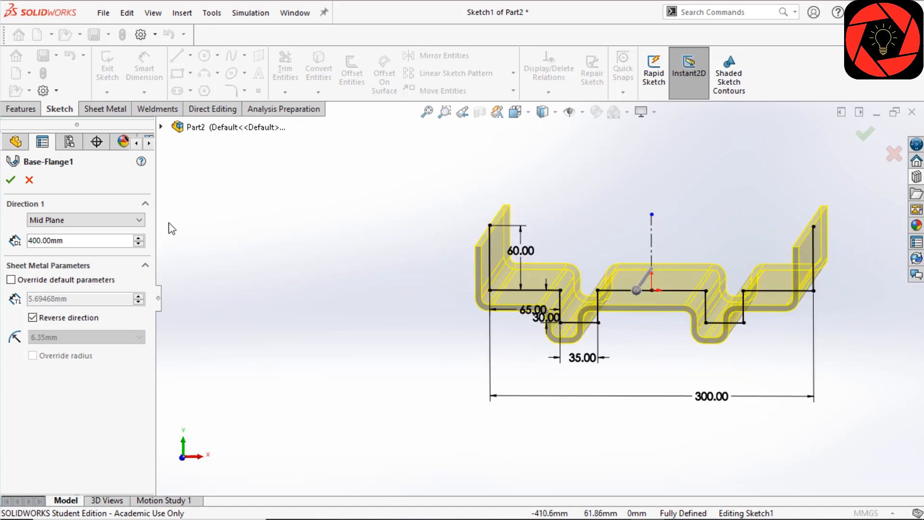
Step: Accept the reopened Base-Flange1 edit so the corrugated channel rebuilds unchanged with its profile sketch
click(11, 180)
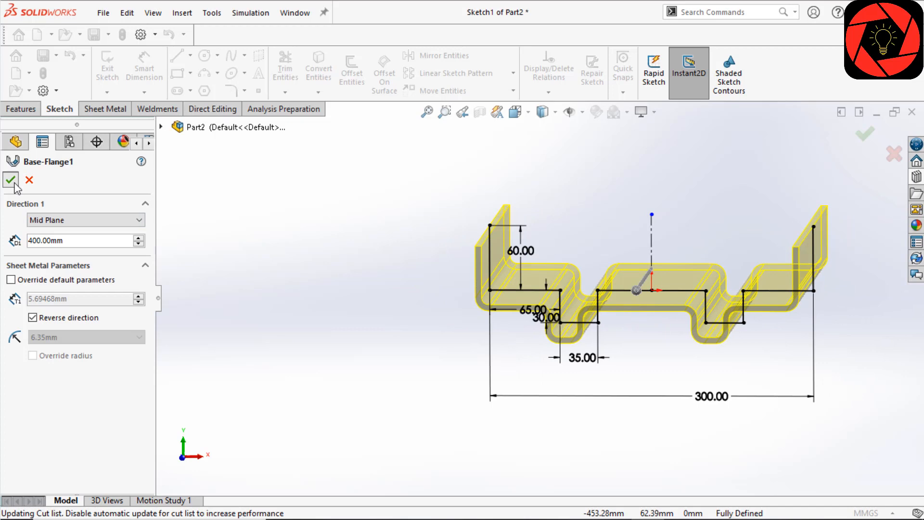
click(11, 180)
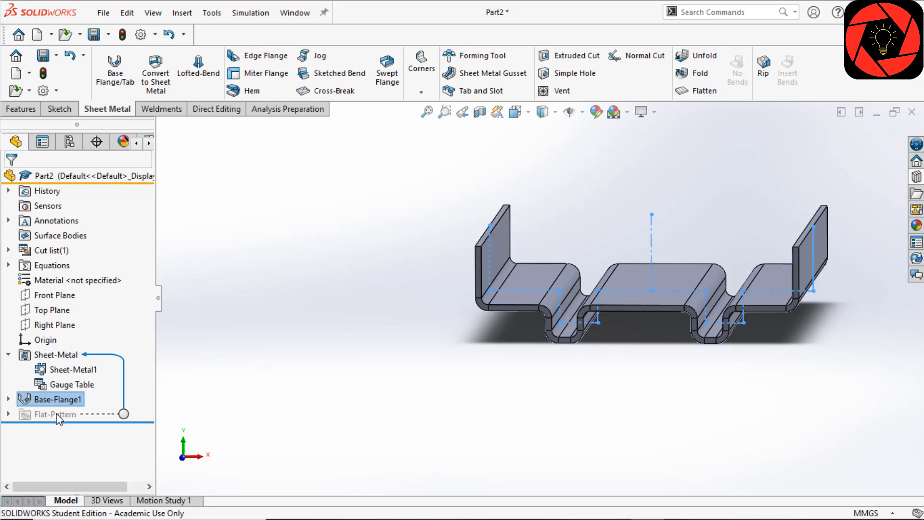
right_click(53, 414)
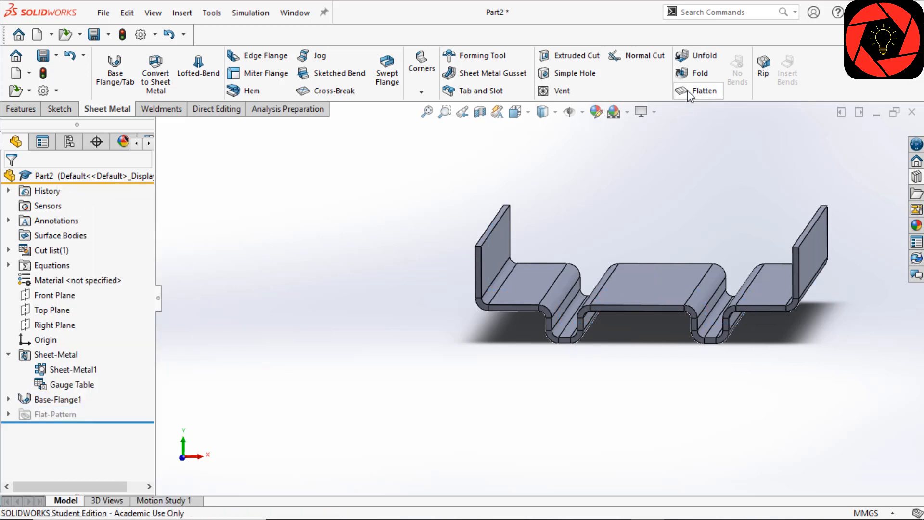
click(701, 90)
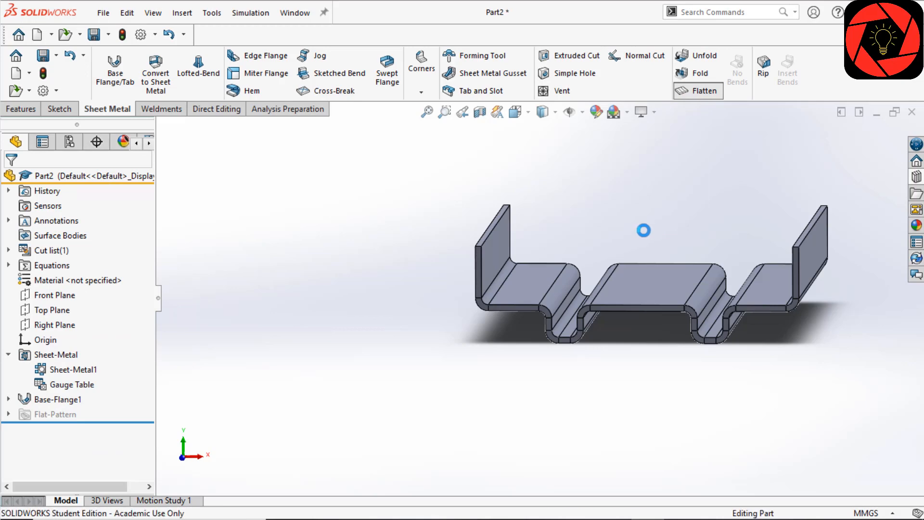
click(698, 90)
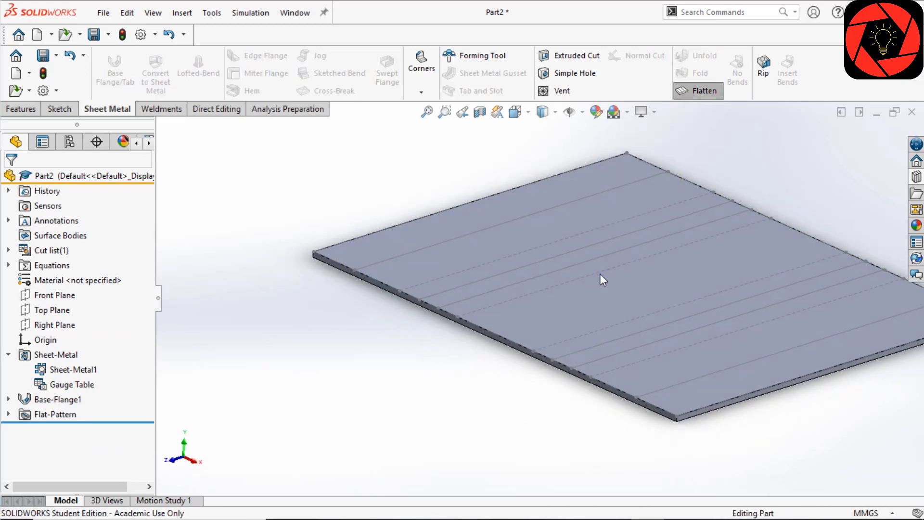
click(601, 279)
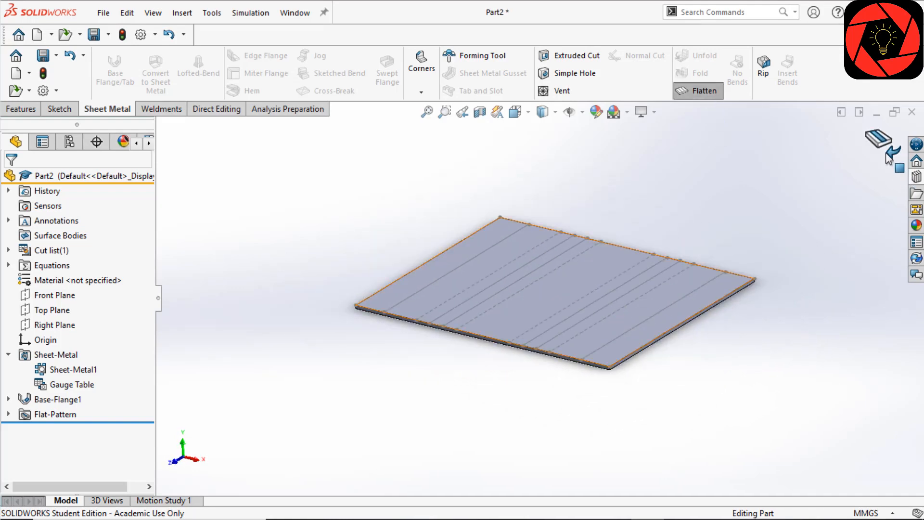
click(698, 90)
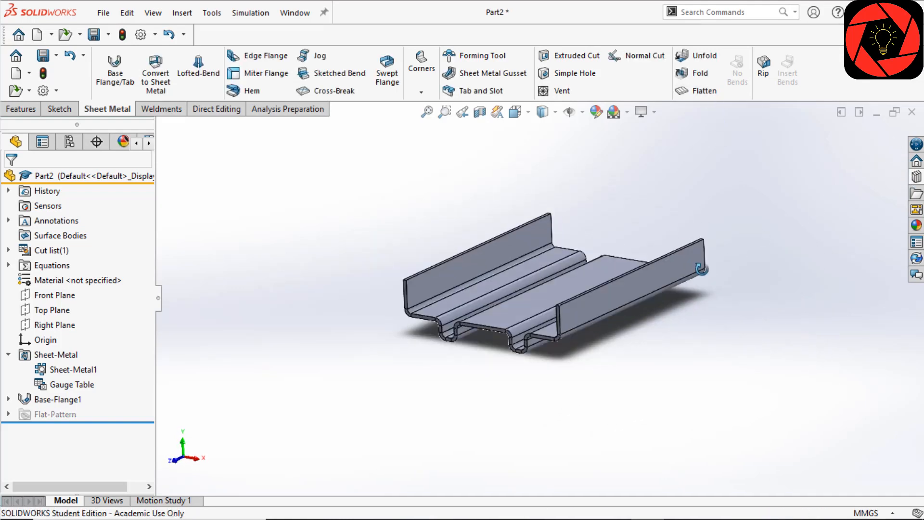